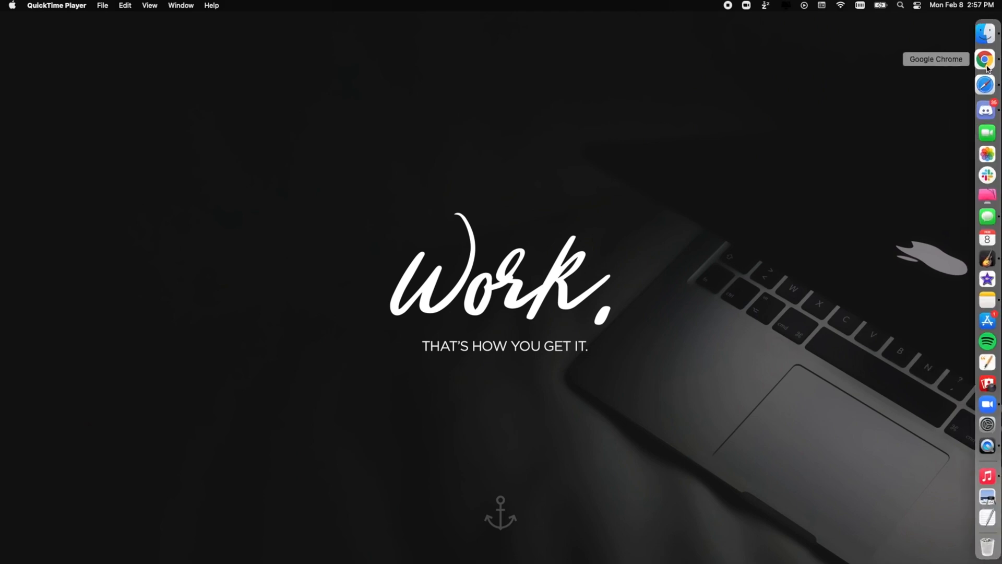
# Launch Chrome from the Dock and load facebook.com by typing 'face'
pyautogui.click(985, 59)
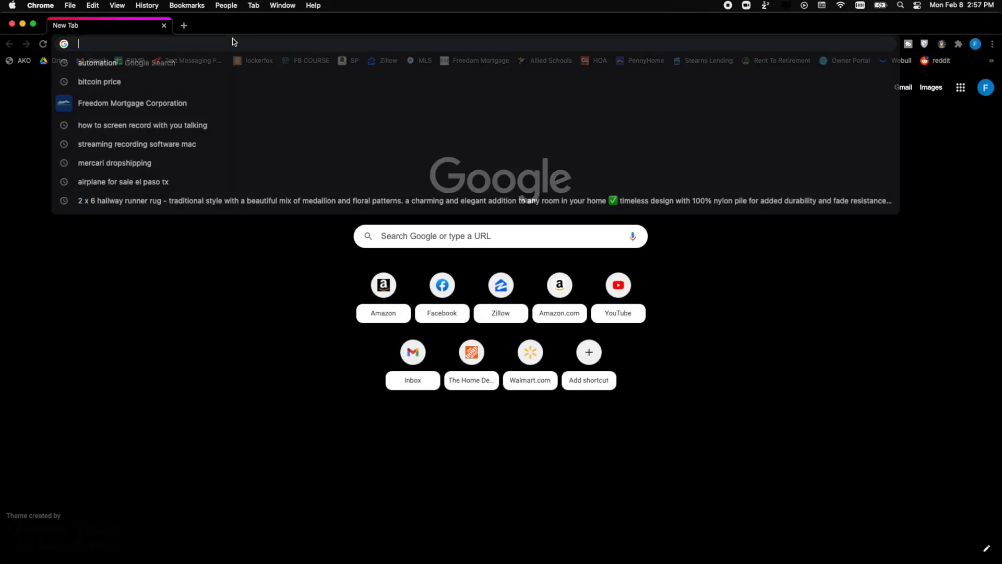
pyautogui.write('facebook.com/marketplace/?ref=bookmark')
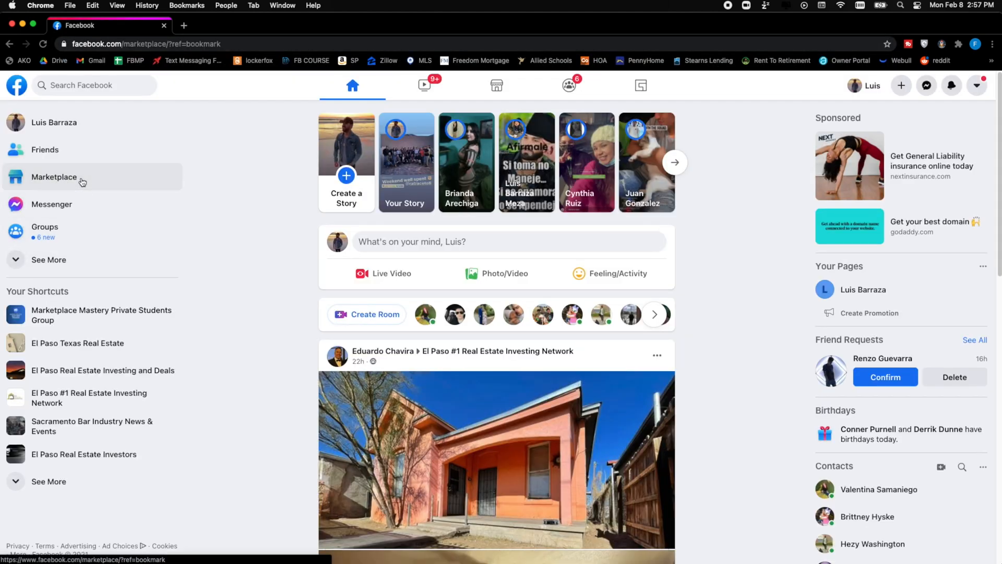
# Open Marketplace and begin a new Item for Sale listing
pyautogui.click(54, 177)
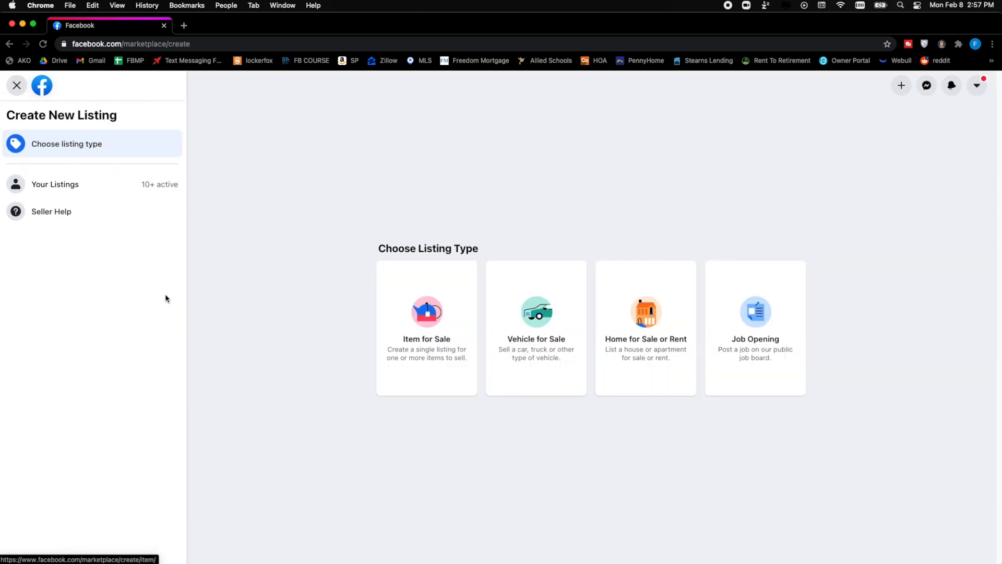
pyautogui.click(426, 327)
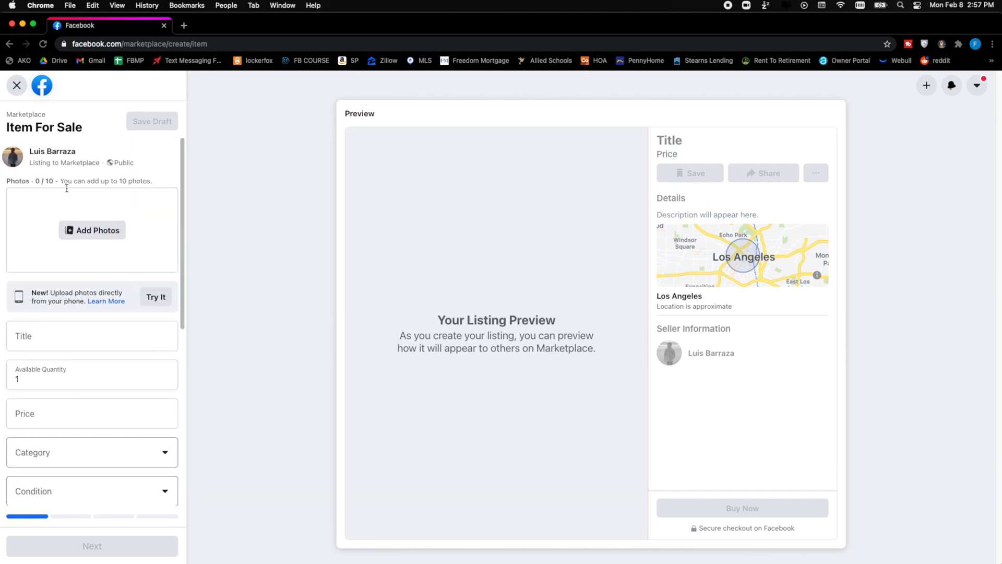
pyautogui.moveTo(186, 26)
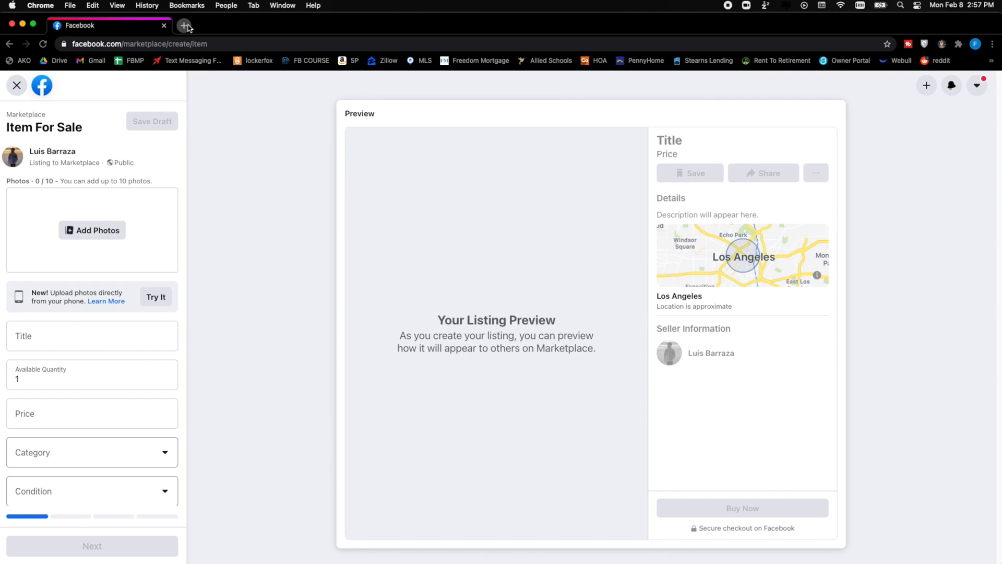
# In a new tab, open Walmart's GranRest 14" steel bed frame in Queen size ($89.00)
pyautogui.click(187, 26)
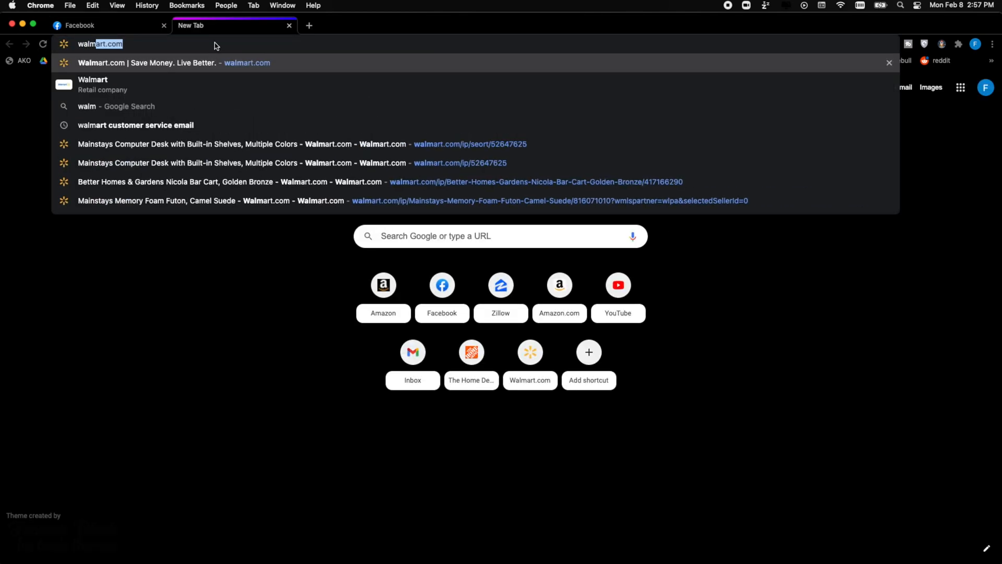
pyautogui.press('Enter')
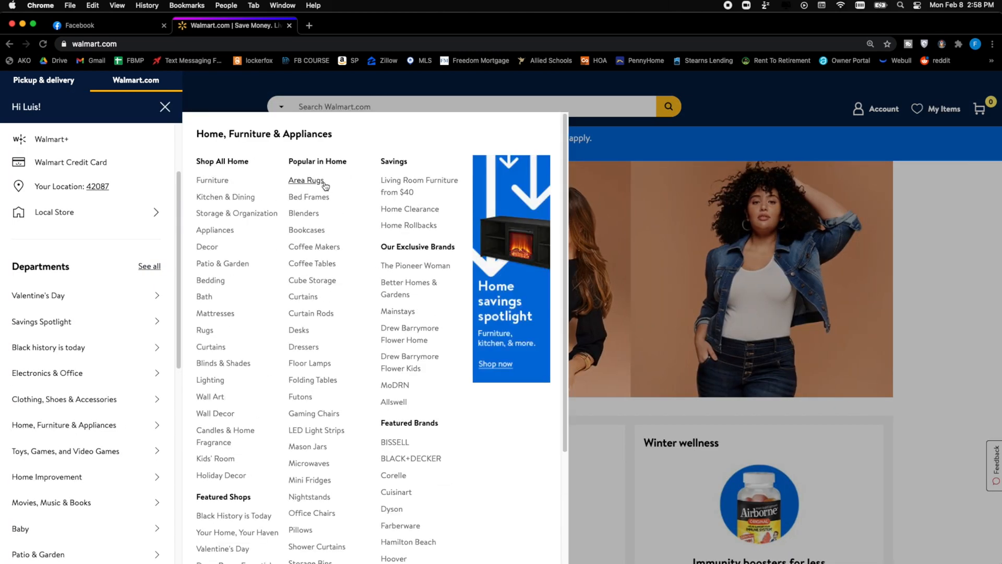
pyautogui.moveTo(304, 212)
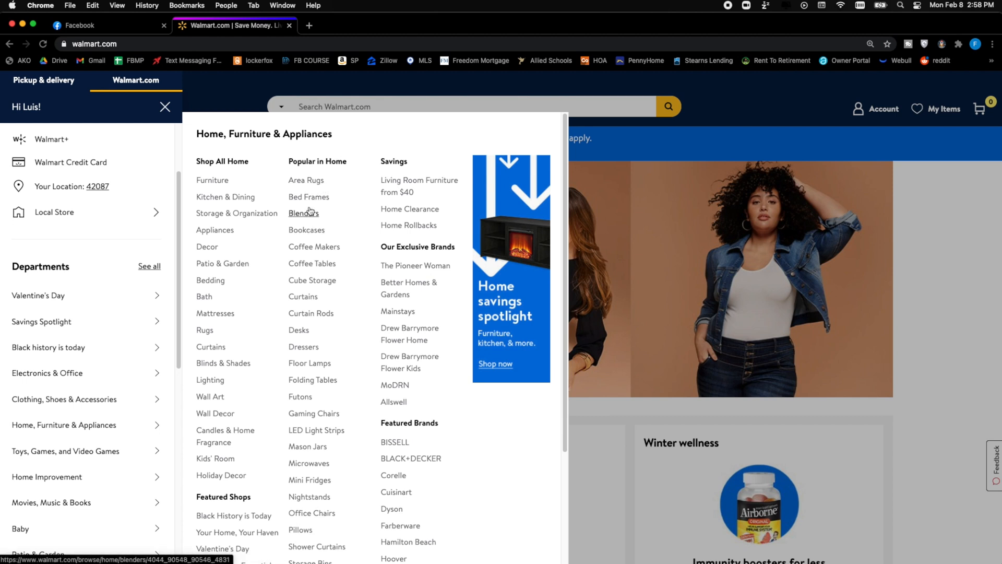
pyautogui.click(308, 197)
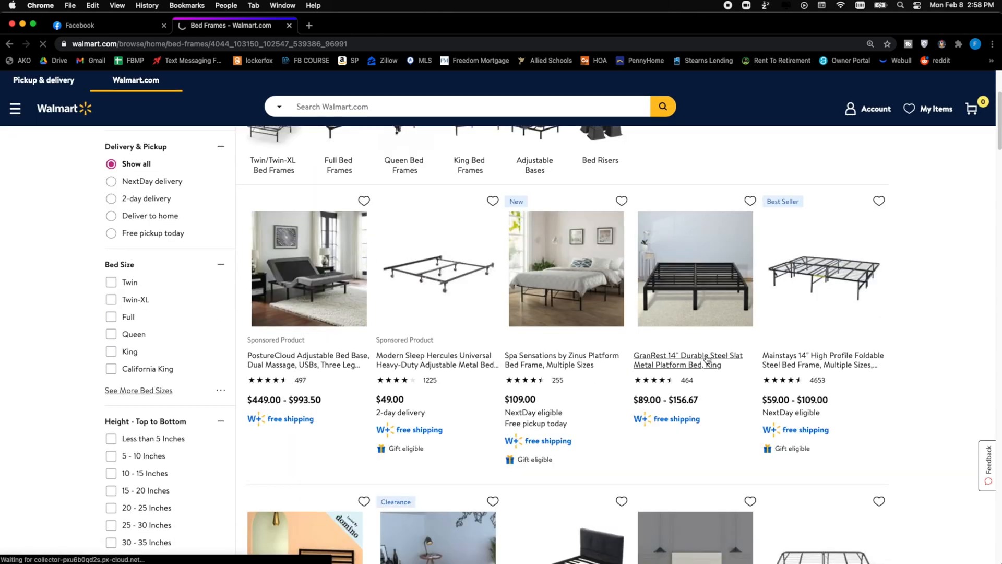
pyautogui.click(689, 360)
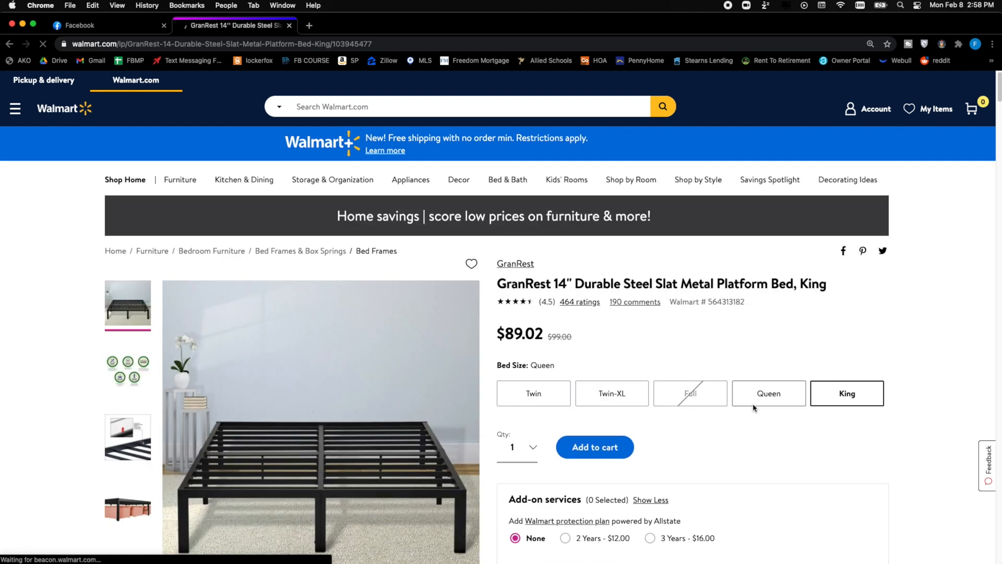
pyautogui.click(769, 393)
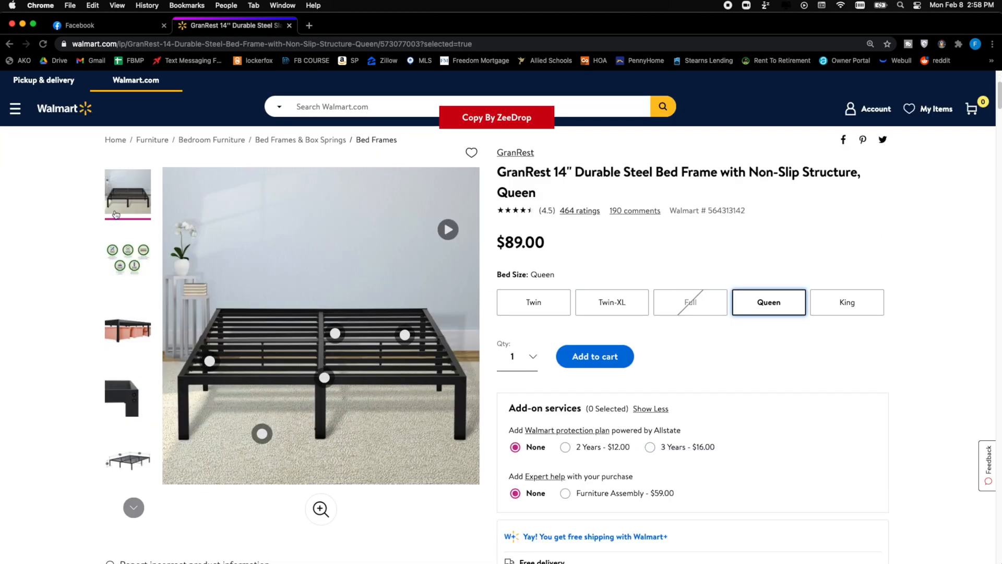
pyautogui.scroll(-3)
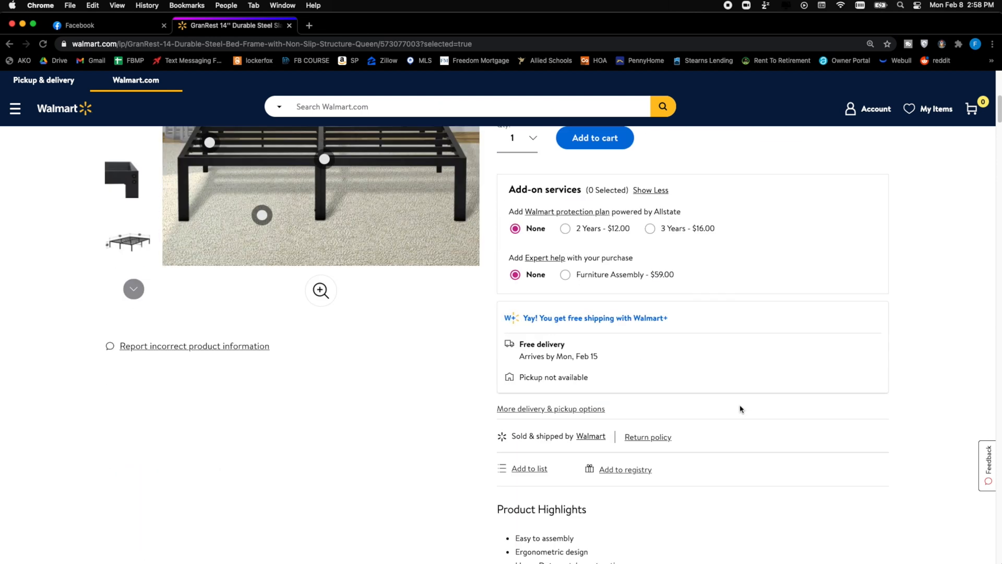
# Return to the Facebook form, then open another empty Item for Sale form in a new tab
pyautogui.click(96, 25)
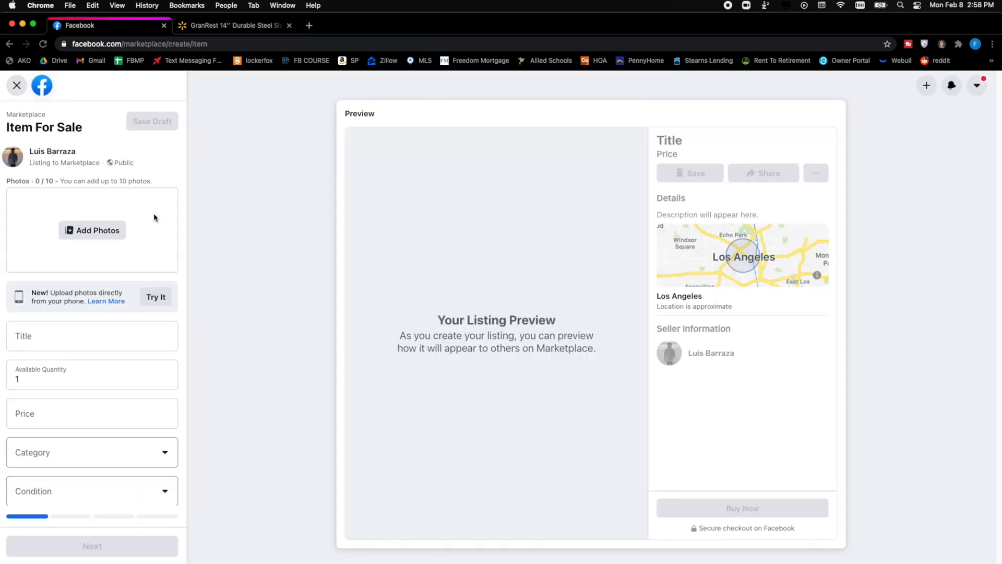
pyautogui.click(92, 413)
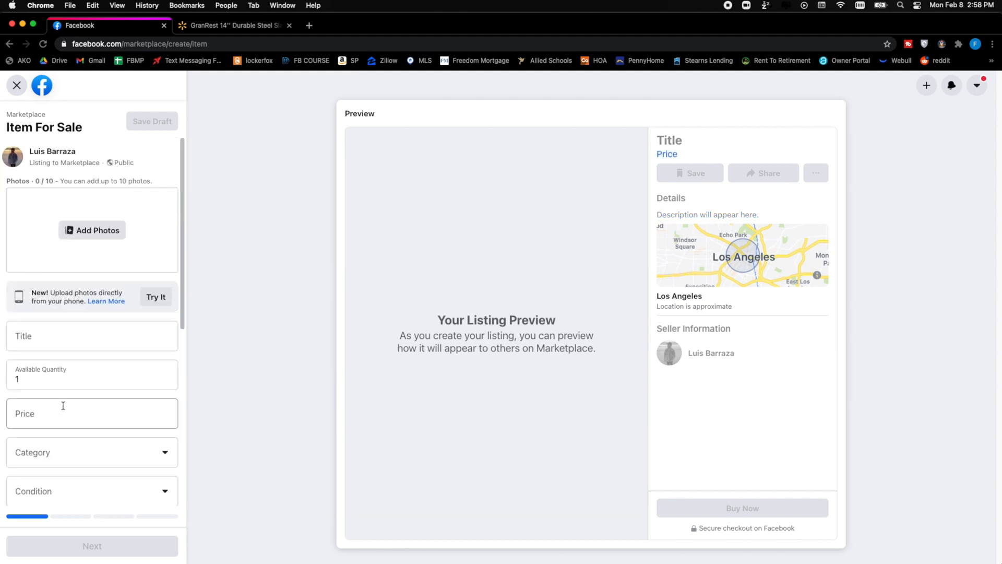
pyautogui.click(233, 25)
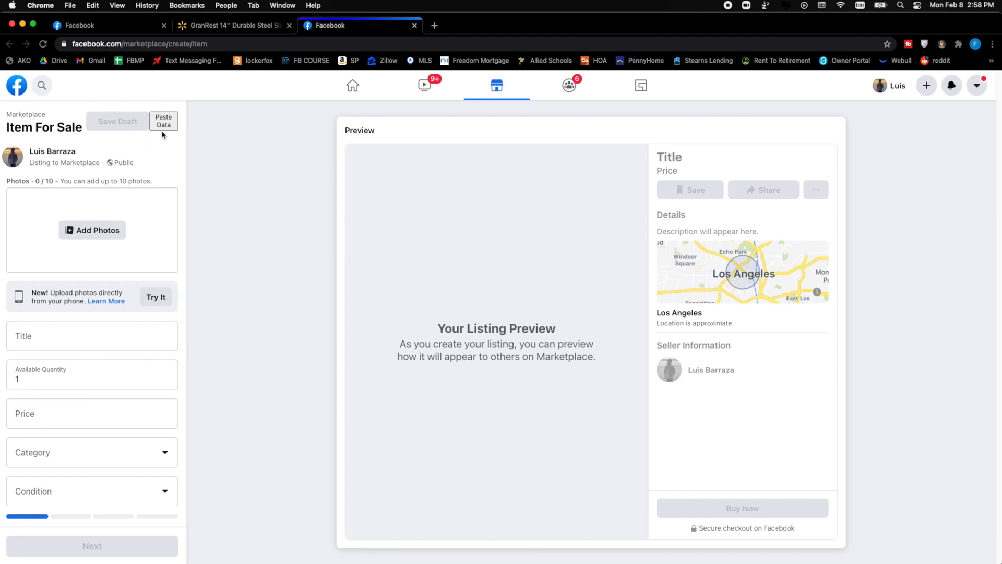
# Paste the bed frame's photos, title, $107 price and description, removing 'GranRest 14"' from the title
pyautogui.click(92, 490)
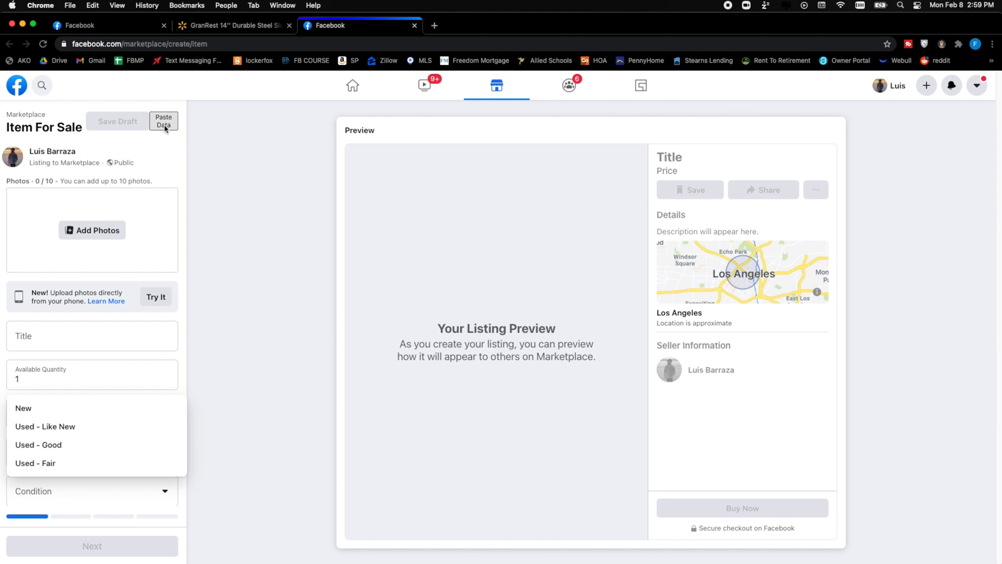
pyautogui.click(24, 408)
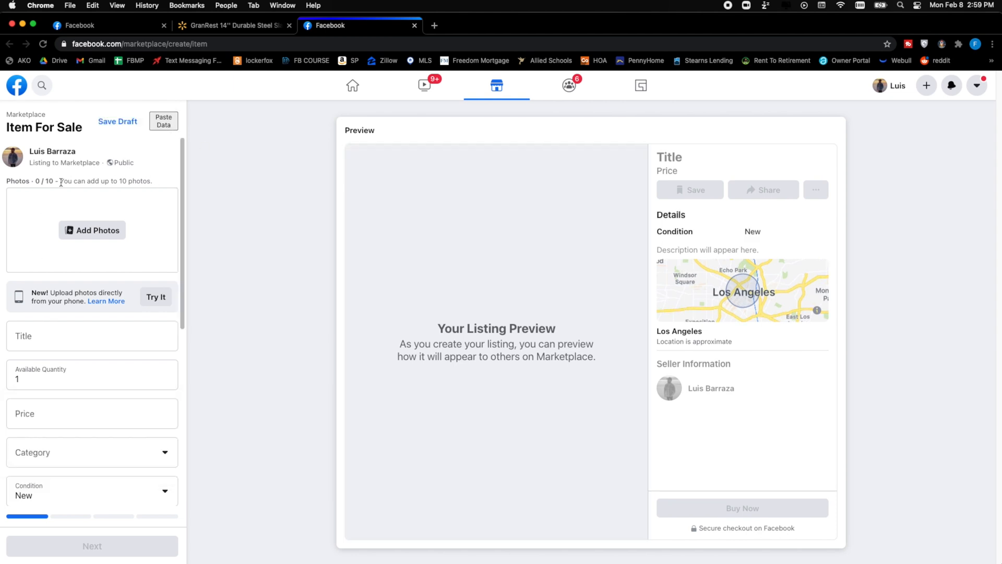
pyautogui.scroll(-3)
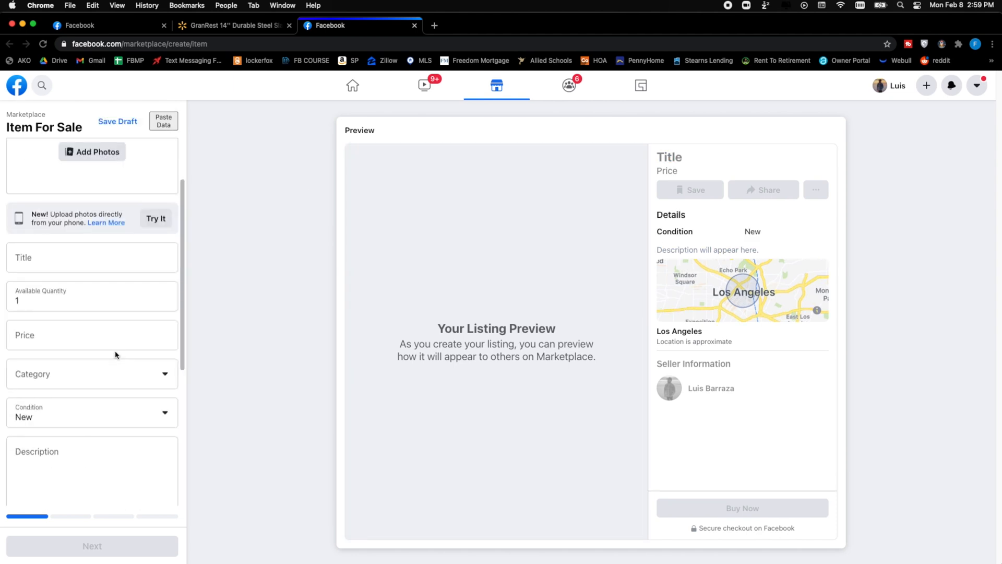
pyautogui.click(163, 121)
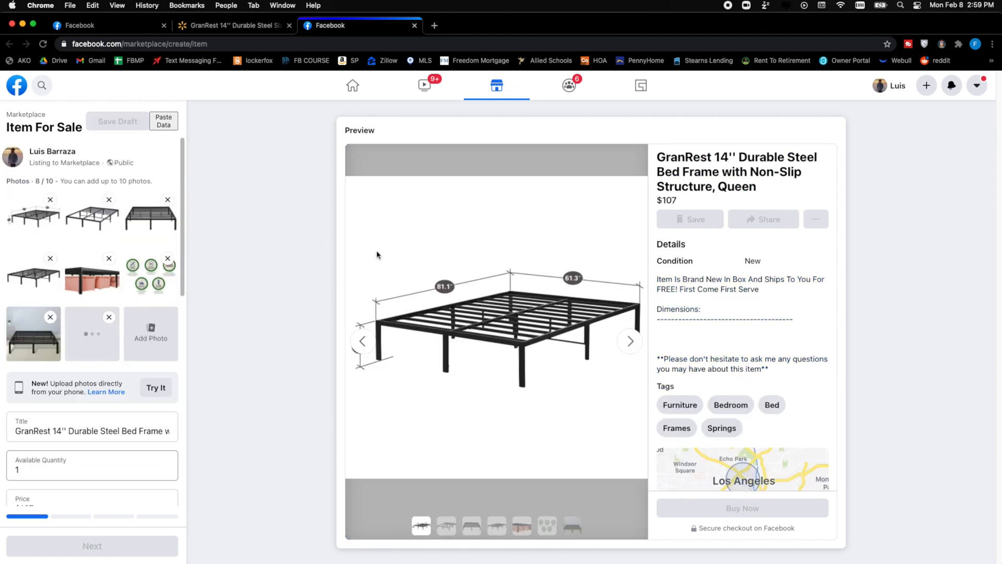
pyautogui.scroll(-3)
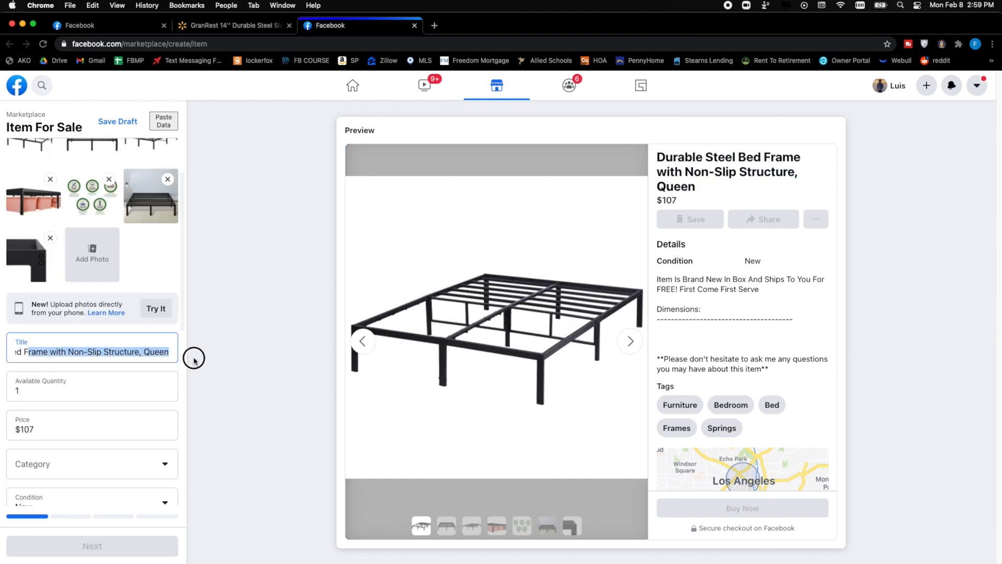
# Set quantity 5 and price $125, and add 'Queen' to the description's Dimensions line
pyautogui.write('15')
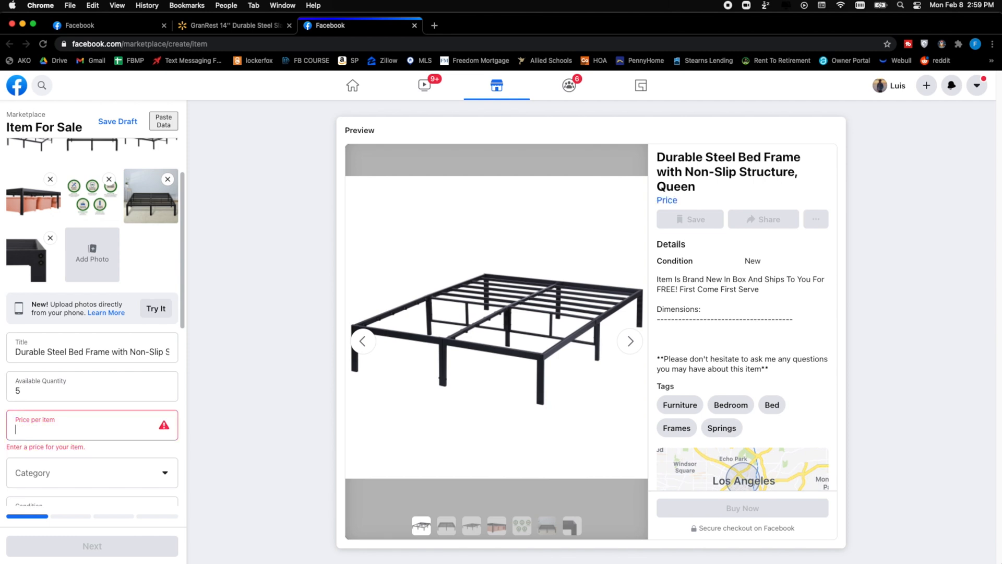
pyautogui.write('125')
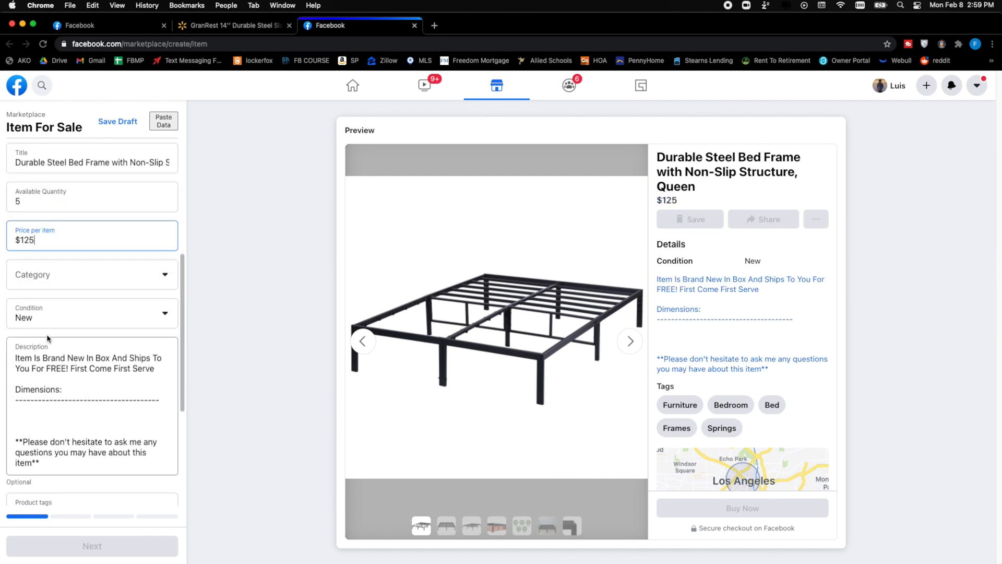
pyautogui.click(36, 424)
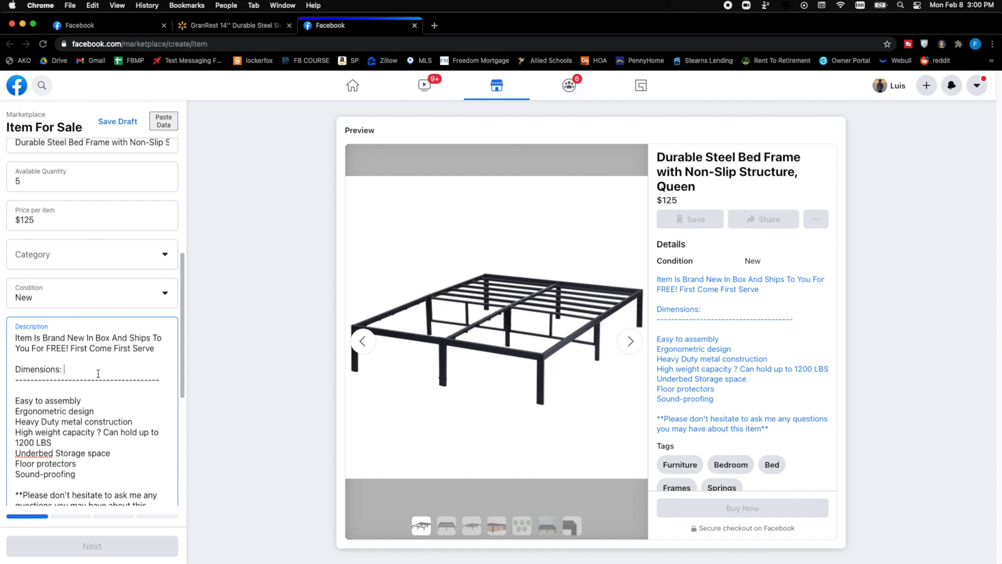
pyautogui.write('Queen')
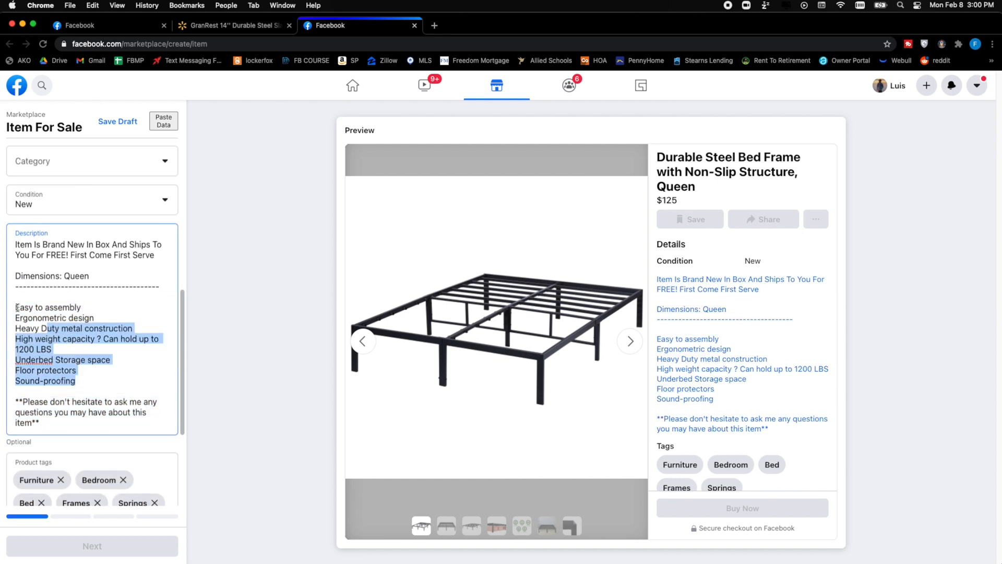
pyautogui.scroll(-3)
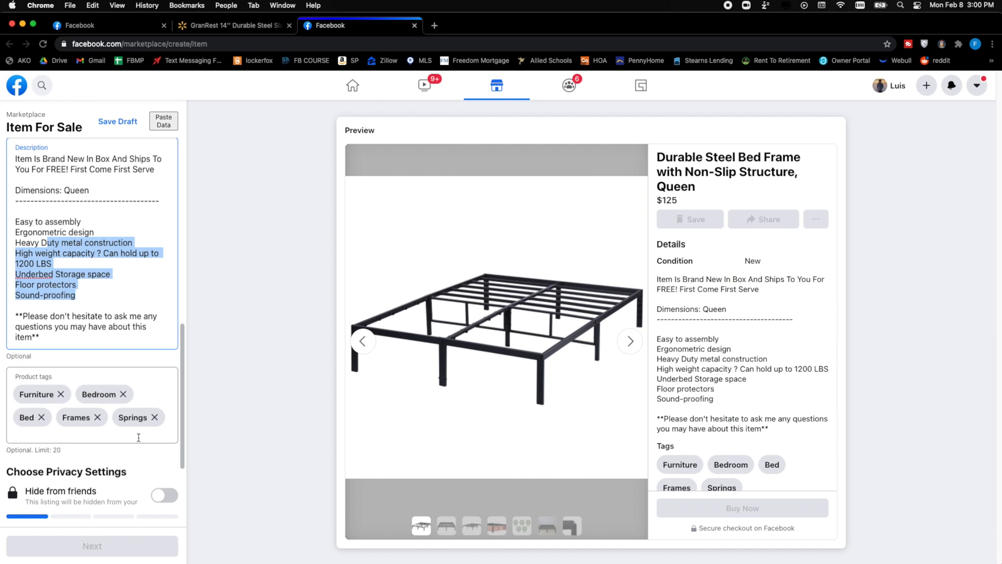
pyautogui.moveTo(151, 493)
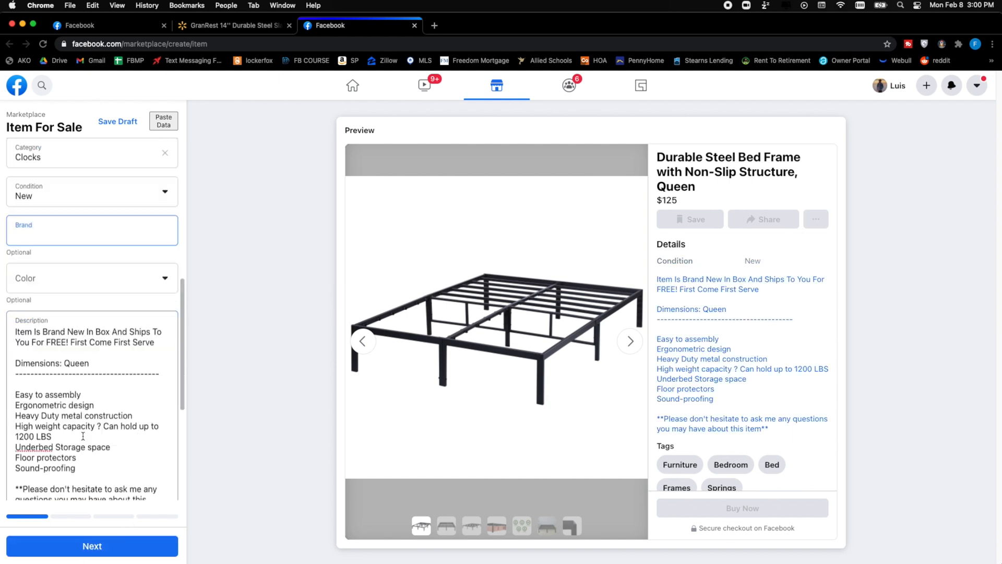
# Set delivery to Shipping only with Free Shipping, then publish the bed frame listing
pyautogui.click(92, 546)
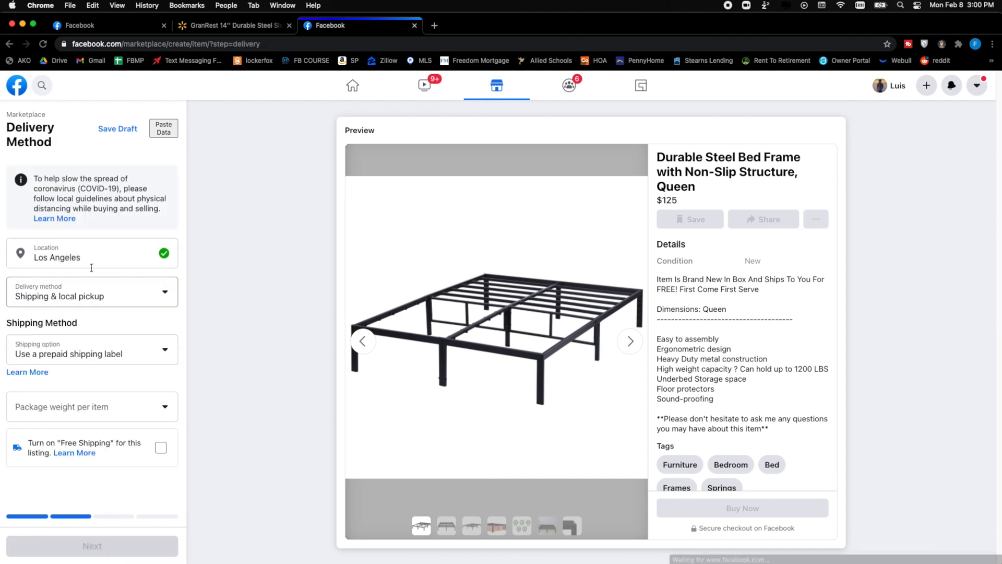
pyautogui.click(91, 290)
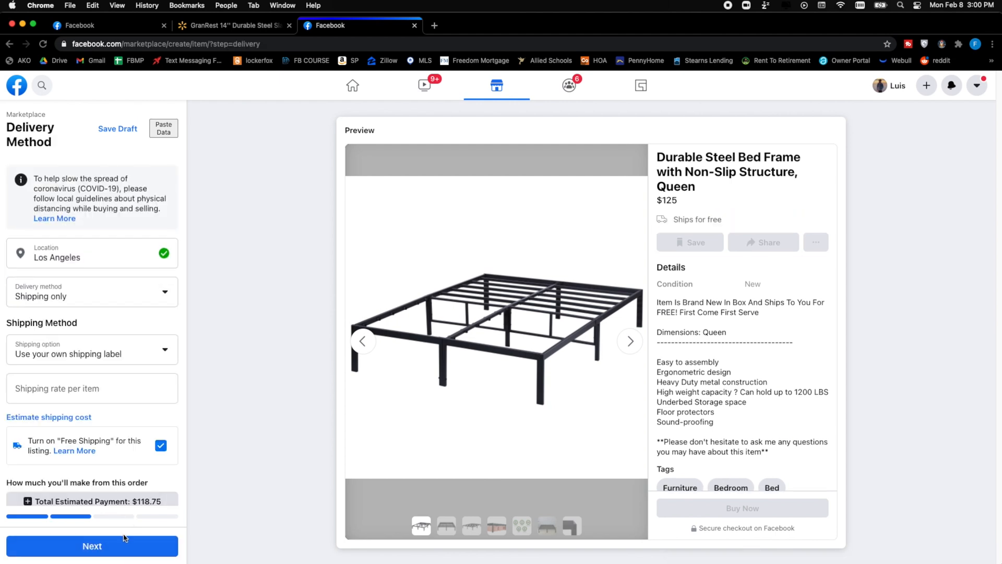
pyautogui.click(91, 545)
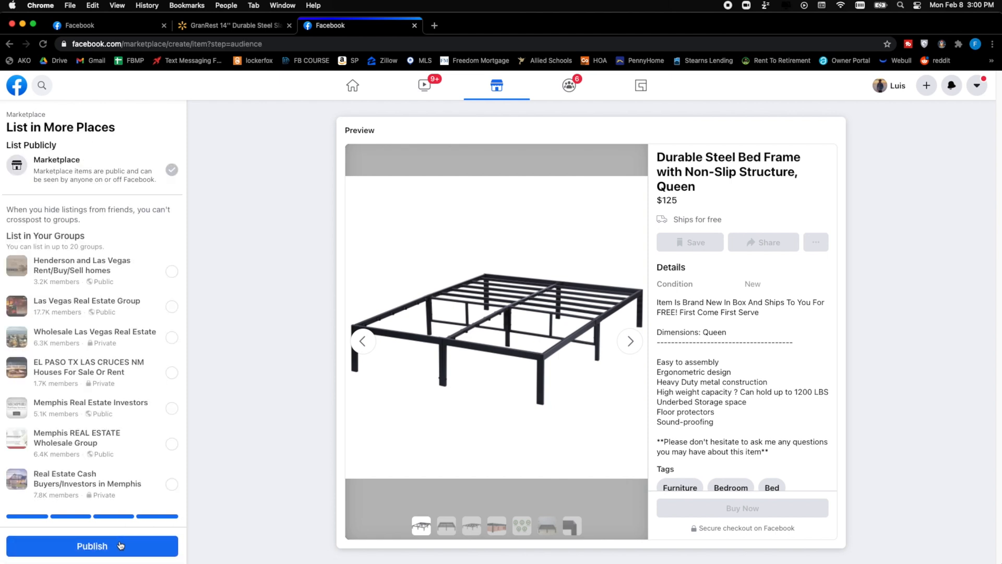
pyautogui.click(92, 546)
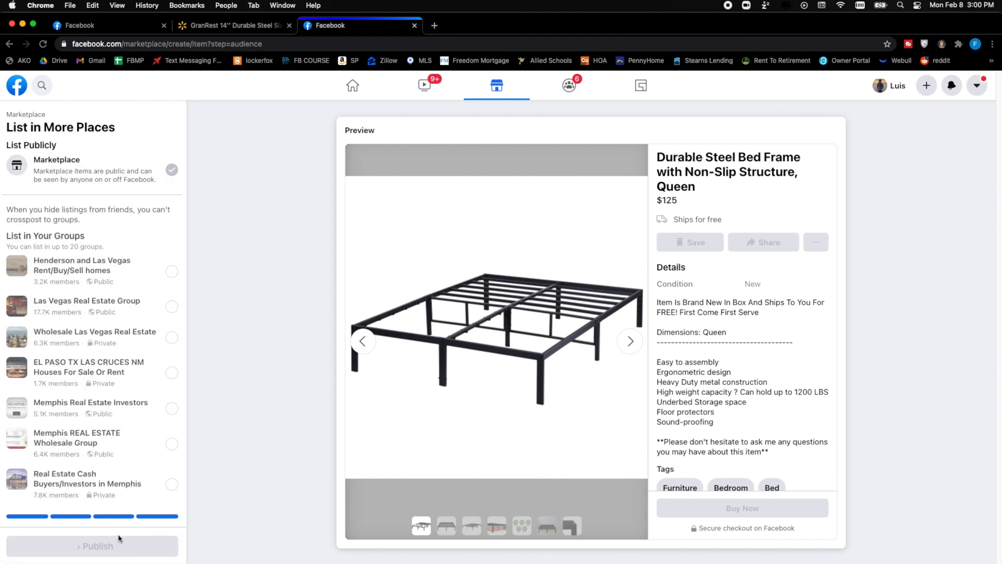
pyautogui.click(96, 546)
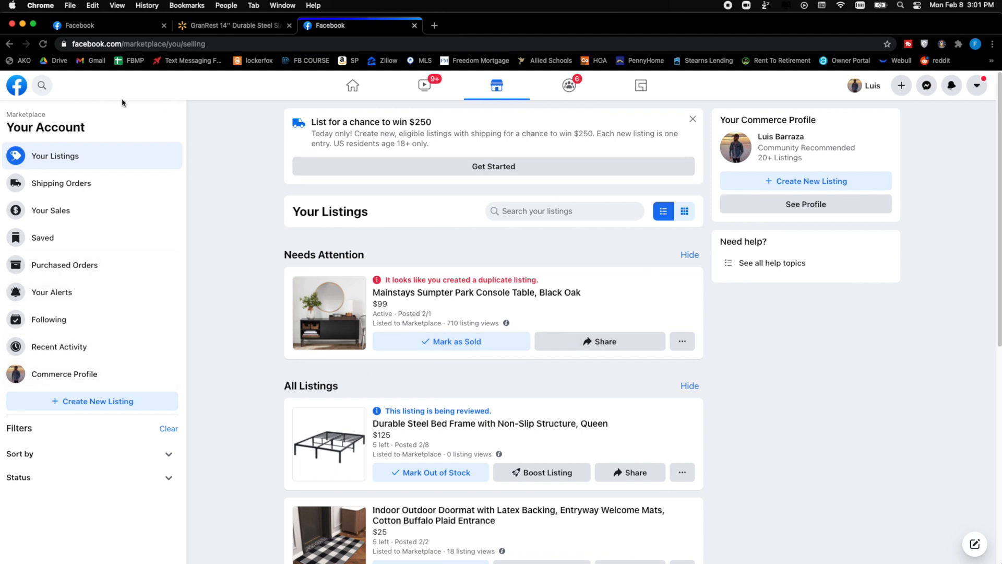
pyautogui.moveTo(203, 213)
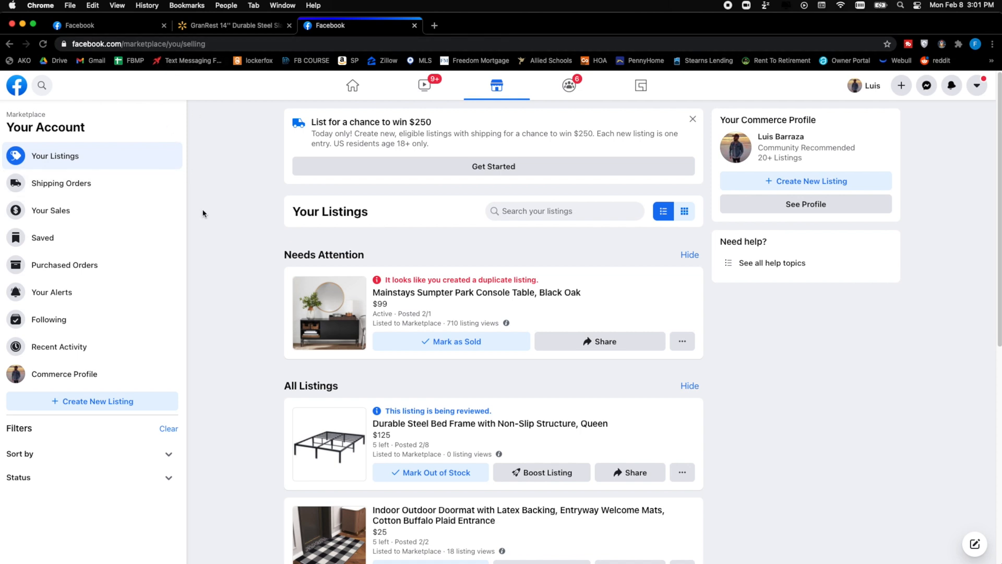
pyautogui.moveTo(356, 274)
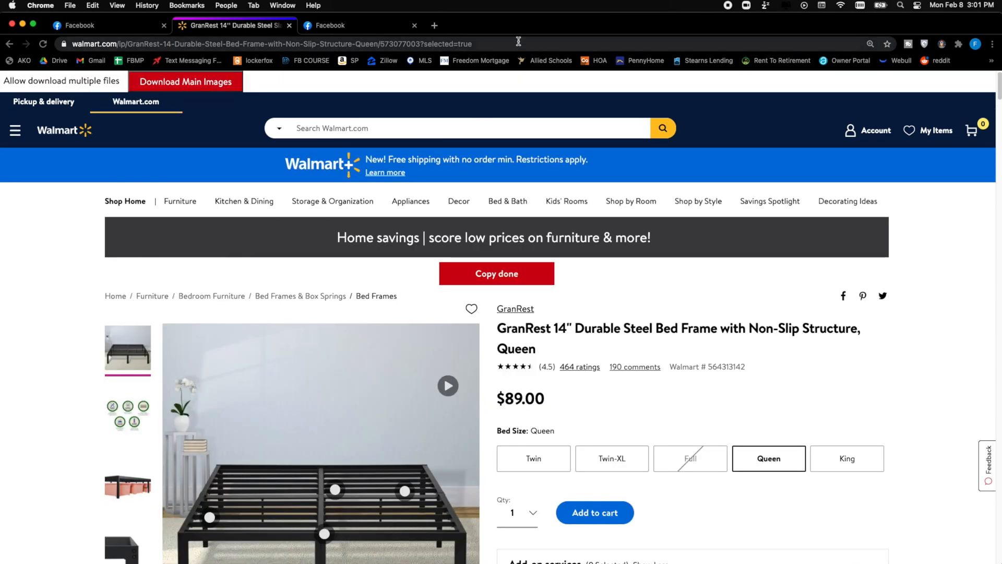
pyautogui.click(332, 25)
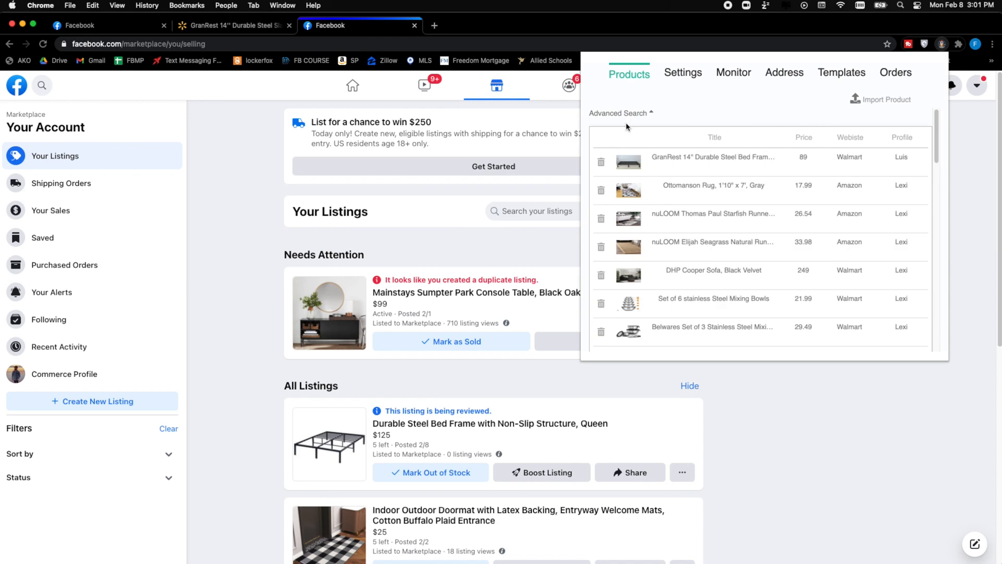
pyautogui.scroll(-3)
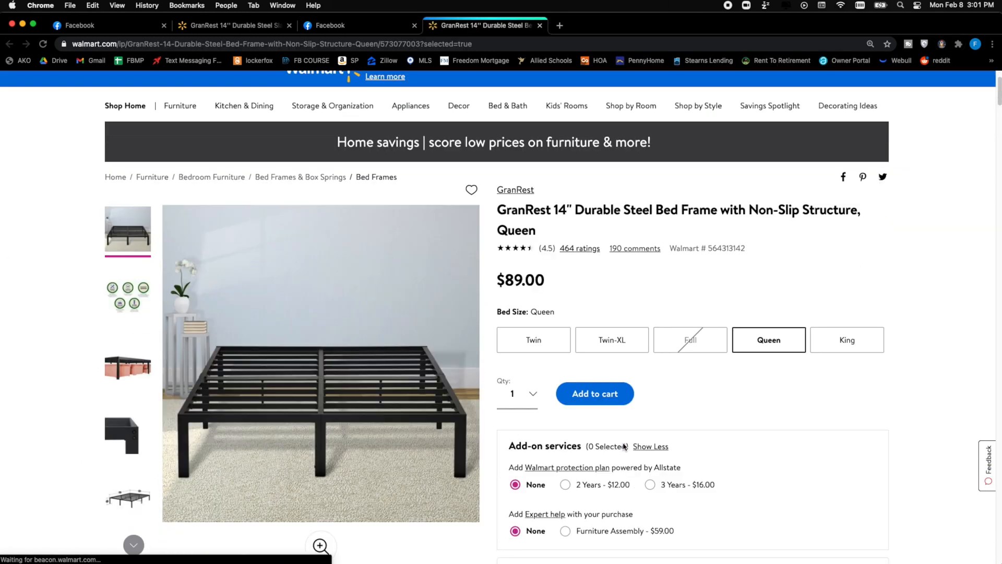
pyautogui.click(359, 25)
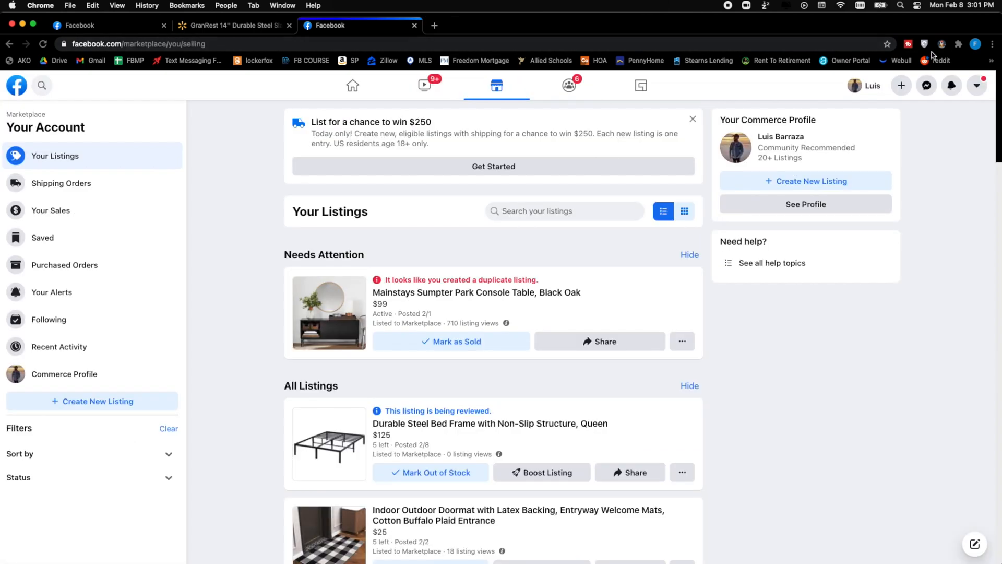
# View the ZeeDrop inventory and its profit and listing settings, then close the panel
pyautogui.click(941, 43)
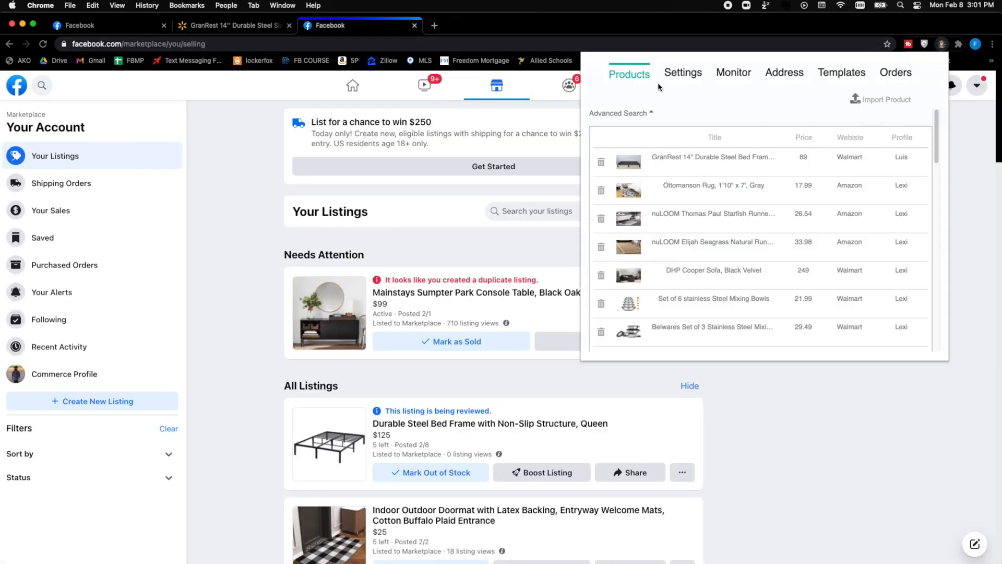
pyautogui.click(683, 72)
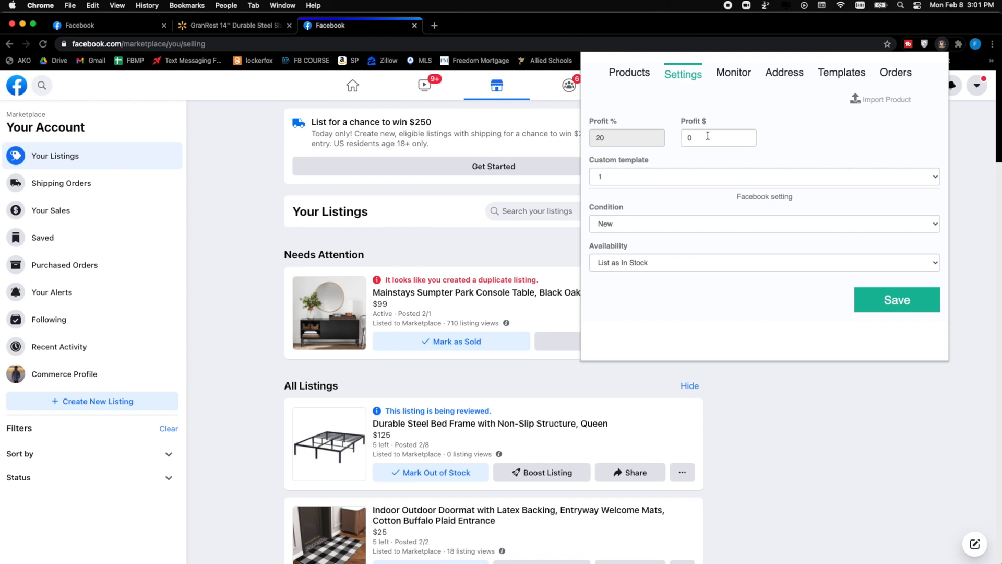
pyautogui.click(763, 176)
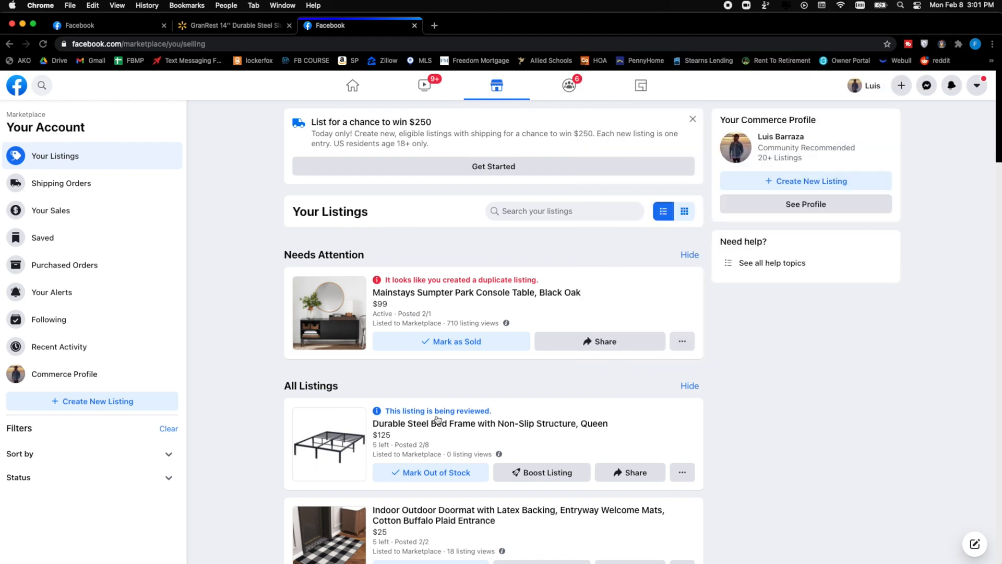
# Open the bed frame listing's full page, then return to the Walmart tab
pyautogui.click(490, 423)
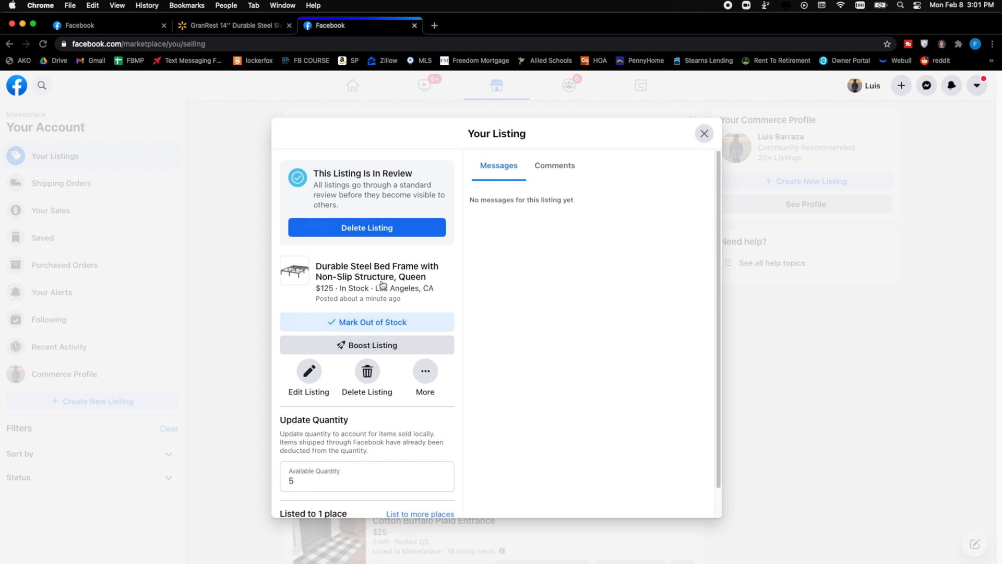
pyautogui.click(295, 270)
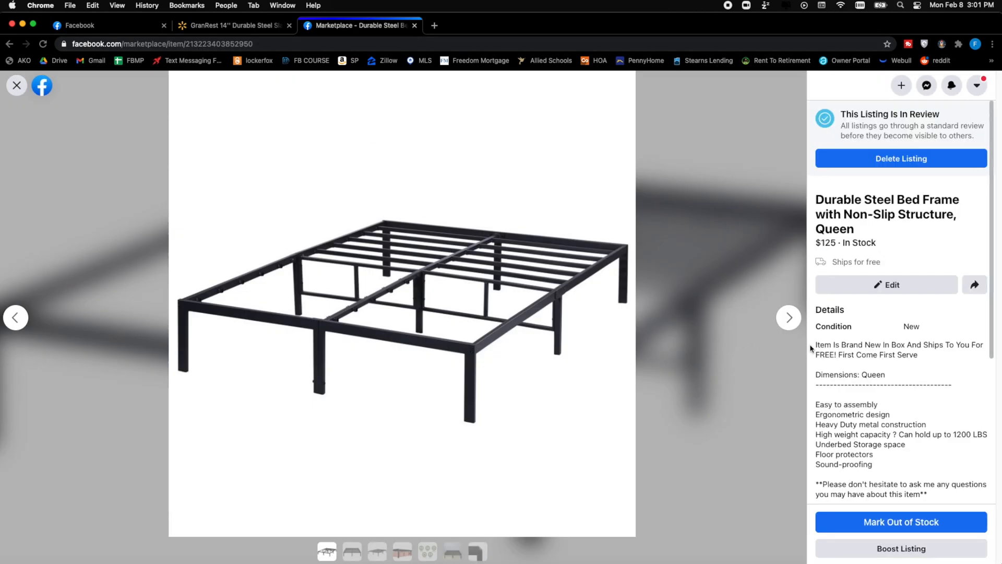
pyautogui.scroll(-3)
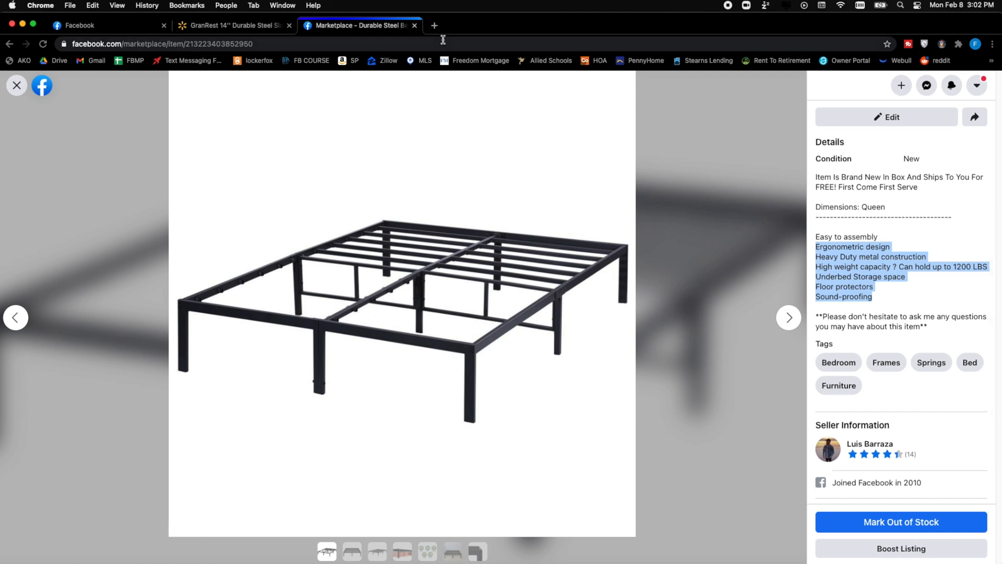
pyautogui.click(233, 26)
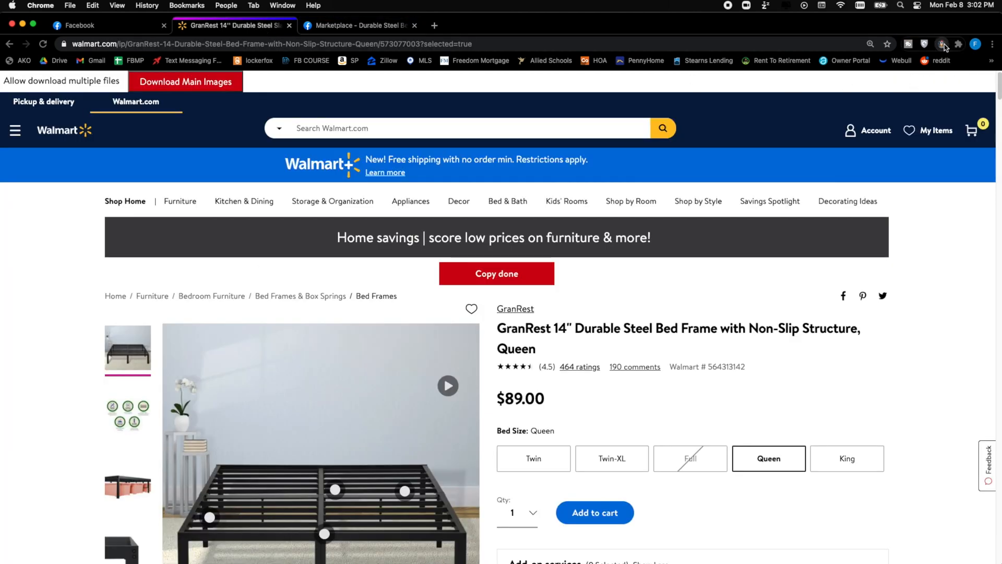
pyautogui.click(941, 44)
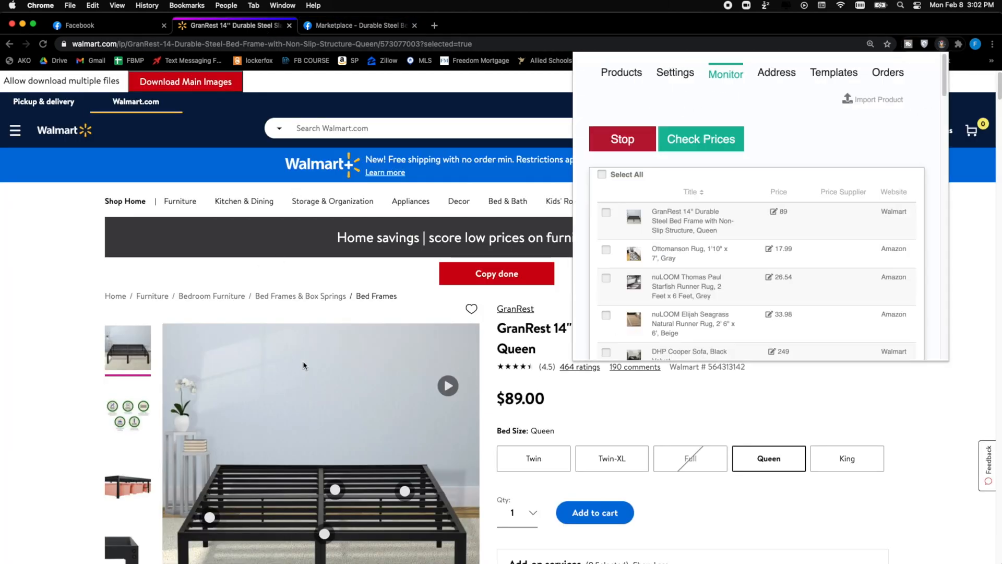
pyautogui.moveTo(802, 331)
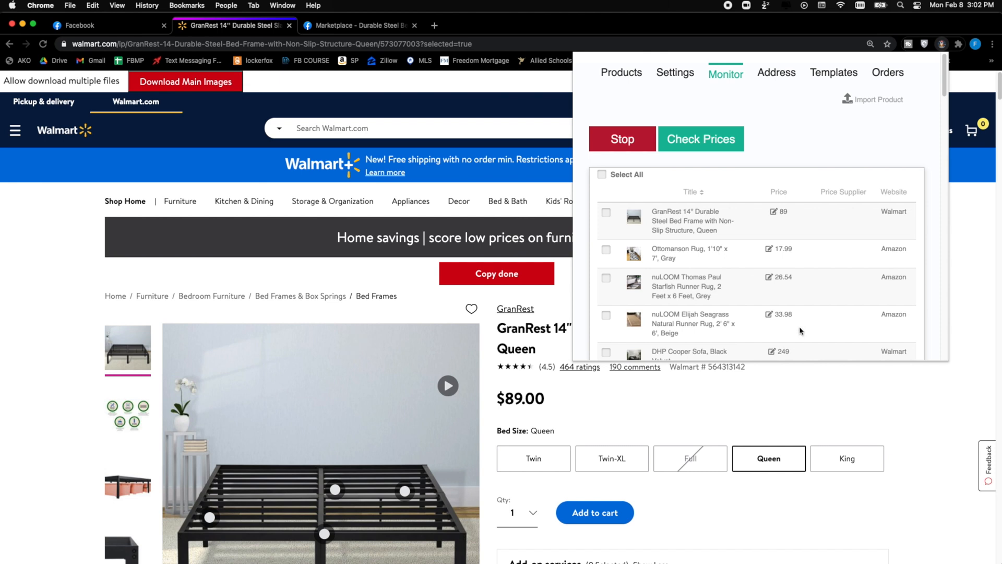
pyautogui.scroll(-3)
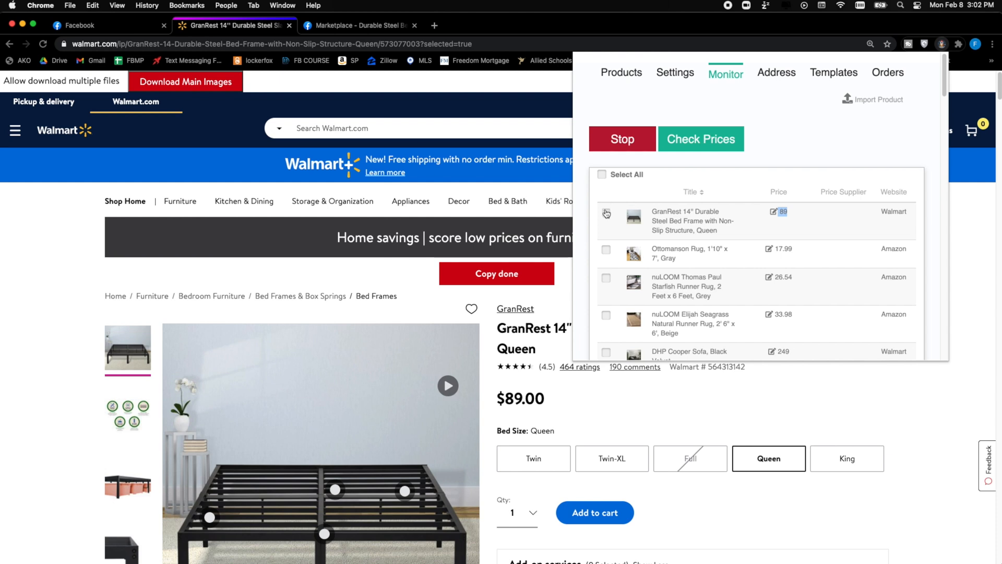
pyautogui.click(700, 138)
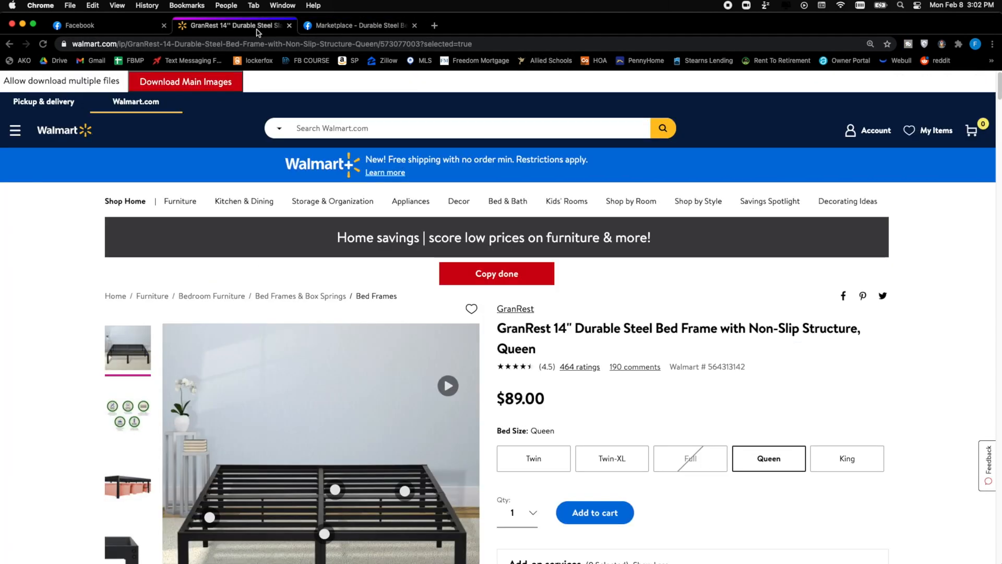
# Open the $79 2 Drawer File Cabinet order and copy its buyer's address via ZeeDrop
pyautogui.click(358, 25)
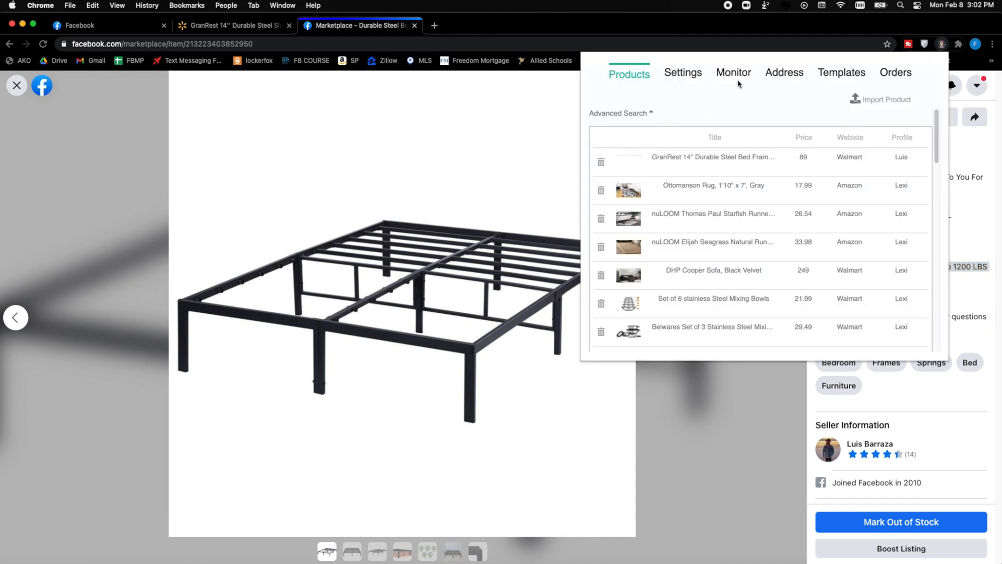
pyautogui.click(784, 72)
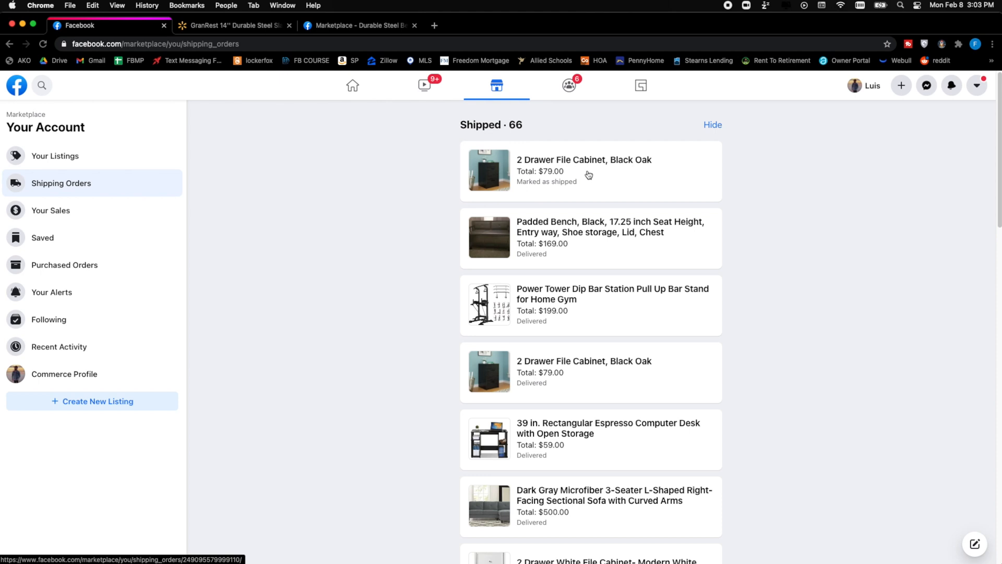
pyautogui.click(583, 170)
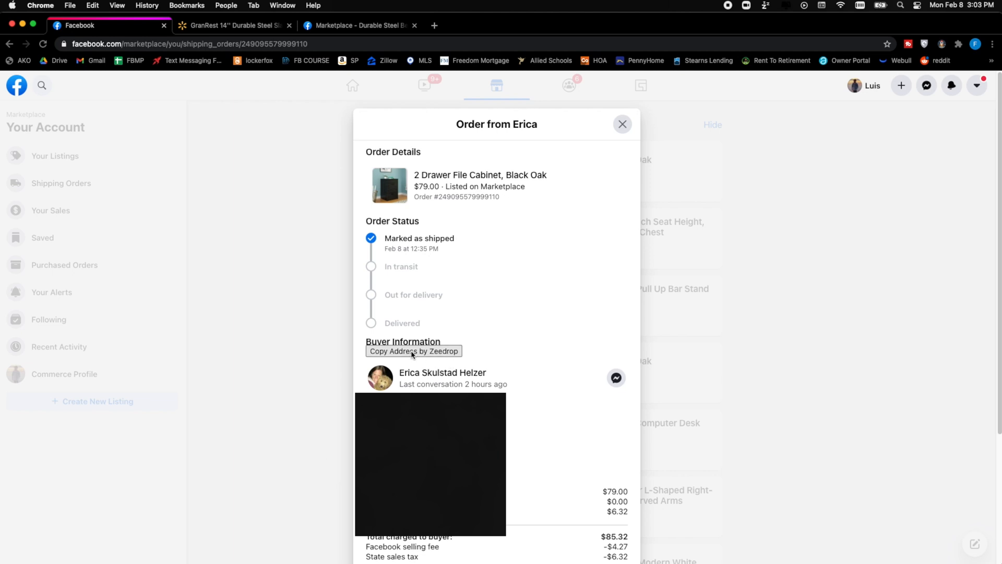
pyautogui.click(412, 351)
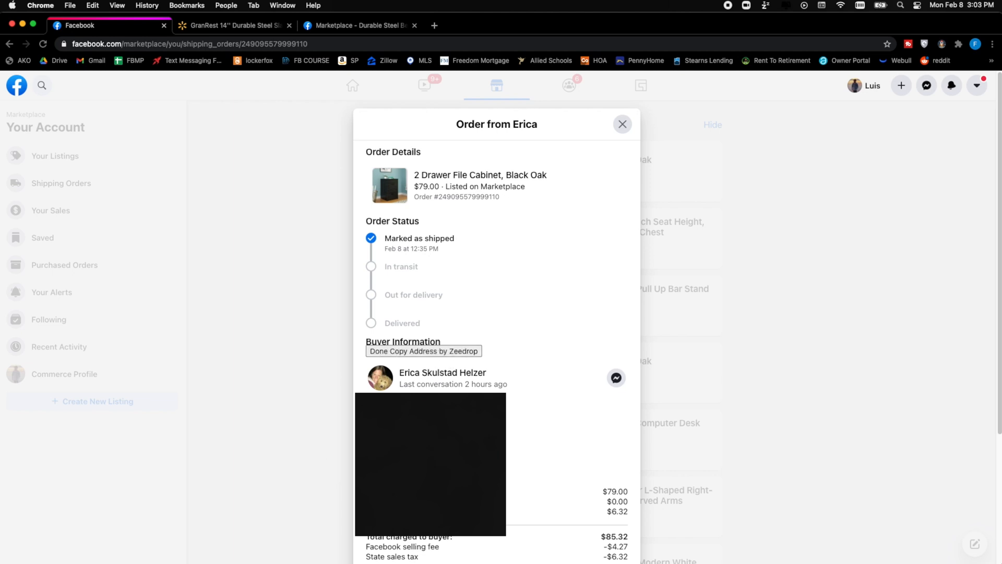
pyautogui.moveTo(187, 62)
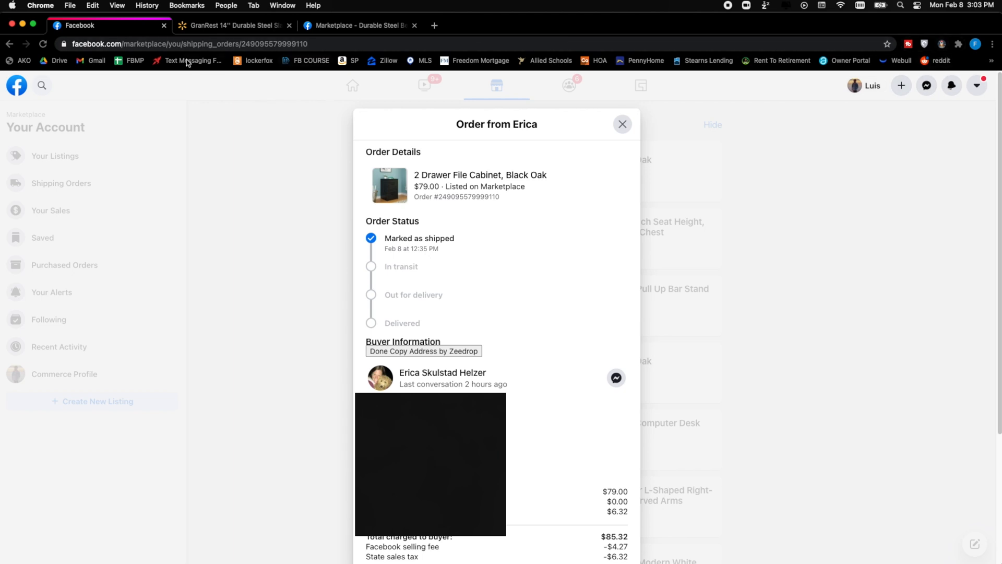
# Add the $89 Queen bed frame to cart, check out, and use the pasted buyer address
pyautogui.click(234, 25)
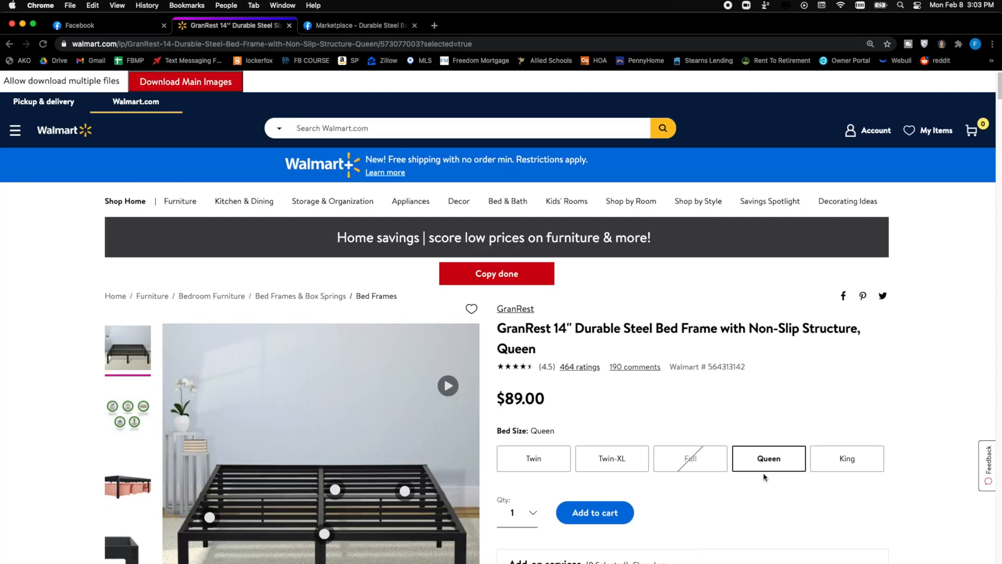
pyautogui.click(594, 512)
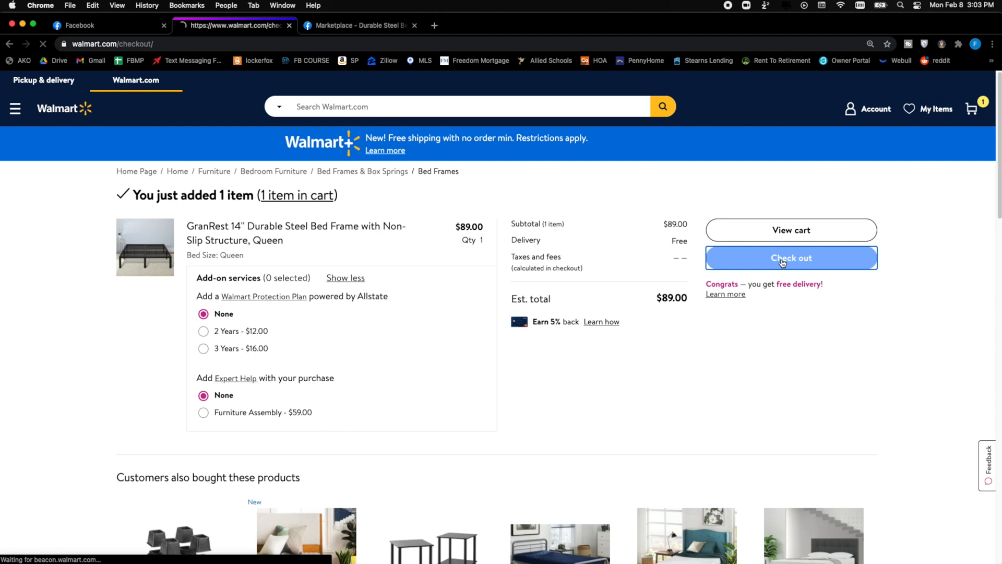
pyautogui.click(791, 258)
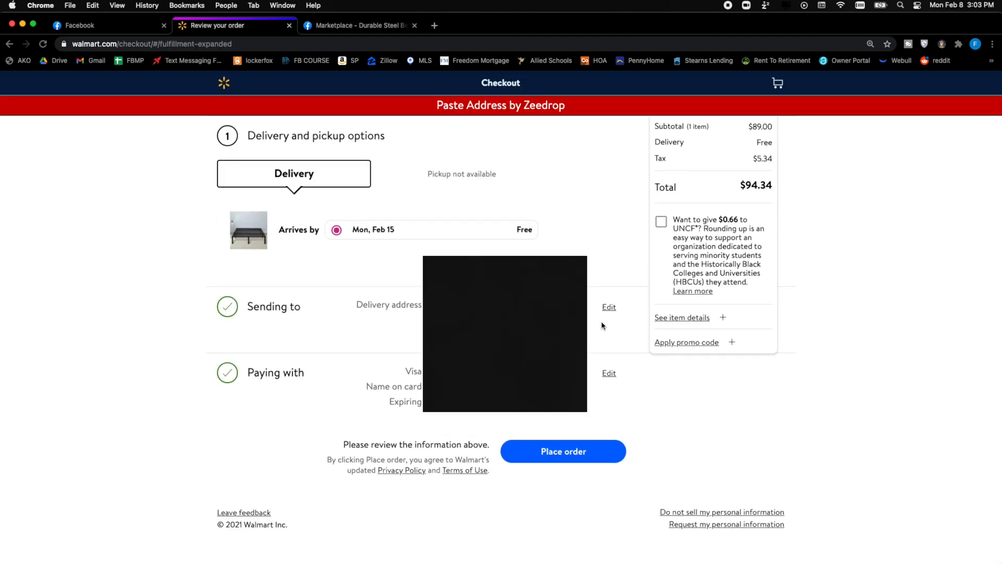
pyautogui.click(608, 307)
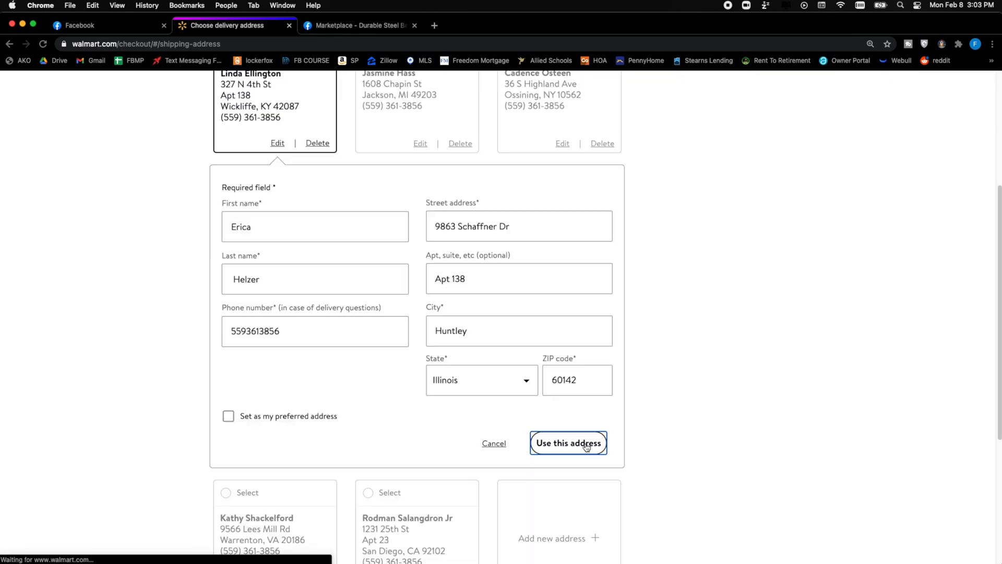
pyautogui.click(568, 442)
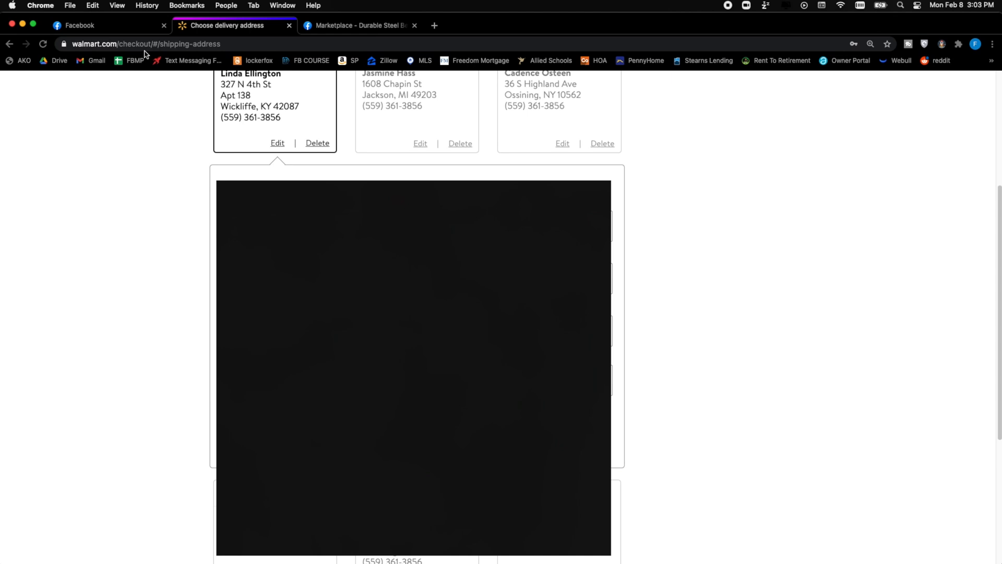
# Close the Walmart checkout and buyer's order tabs, then exit the bed frame listing to Your Listings
pyautogui.click(96, 25)
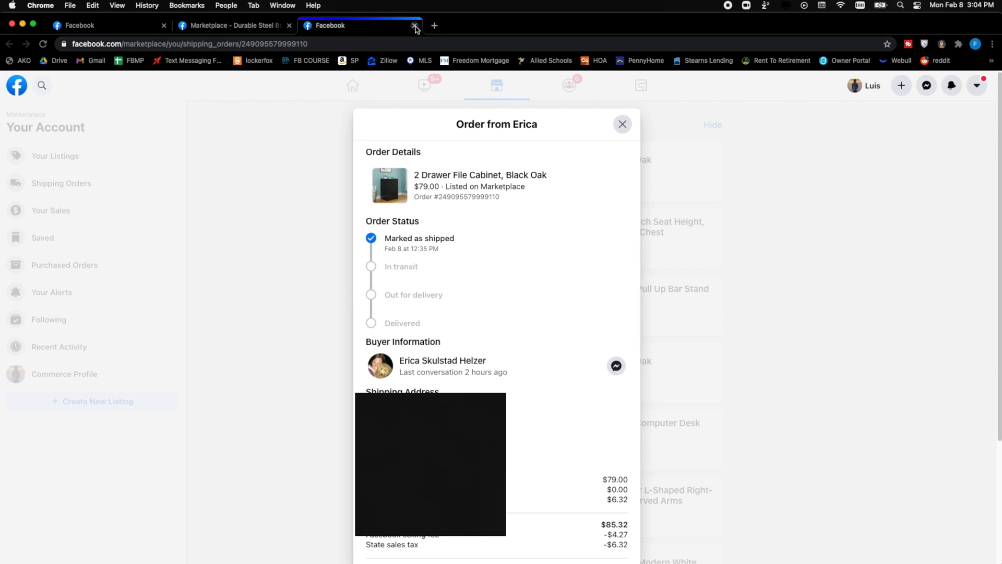
pyautogui.click(416, 25)
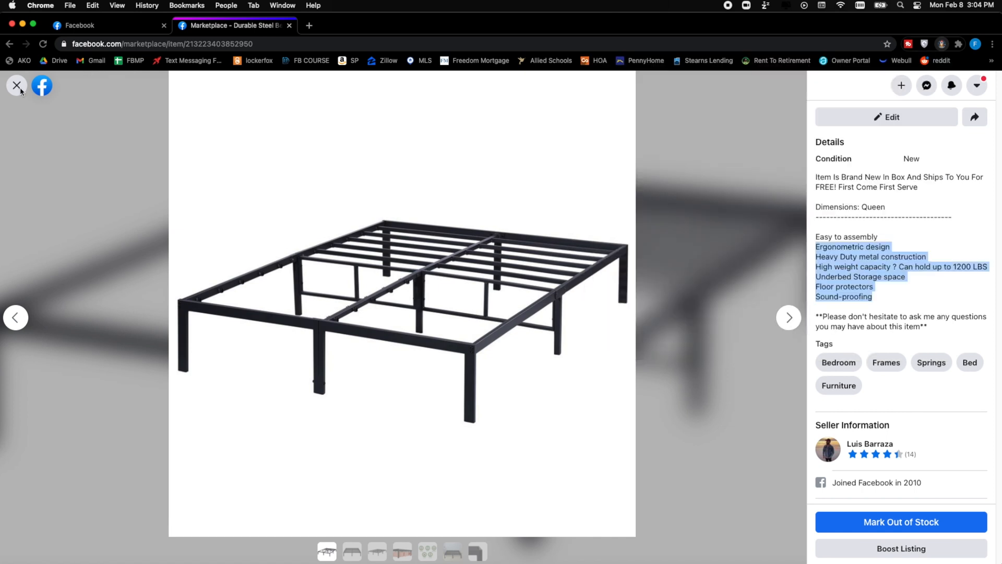
pyautogui.click(16, 85)
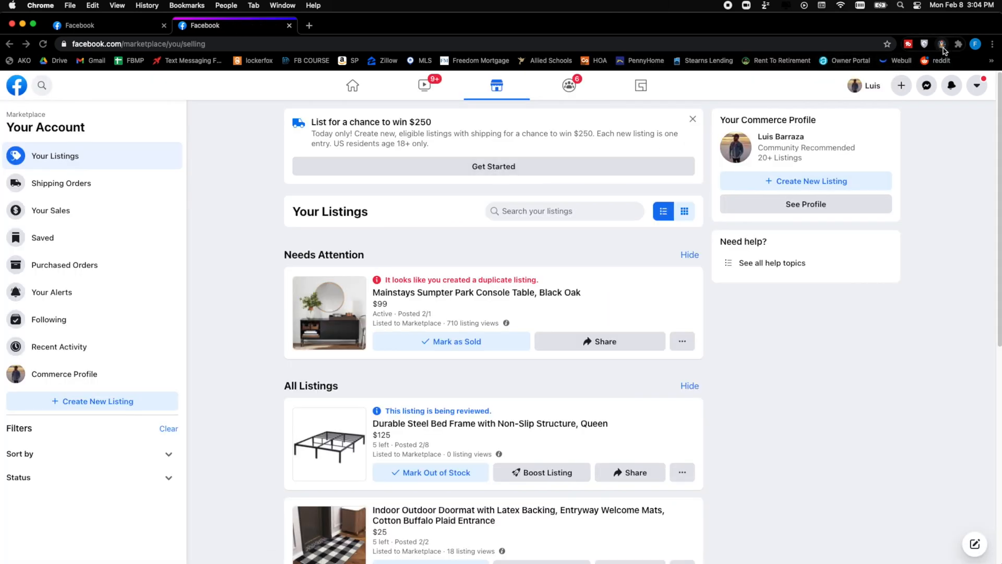